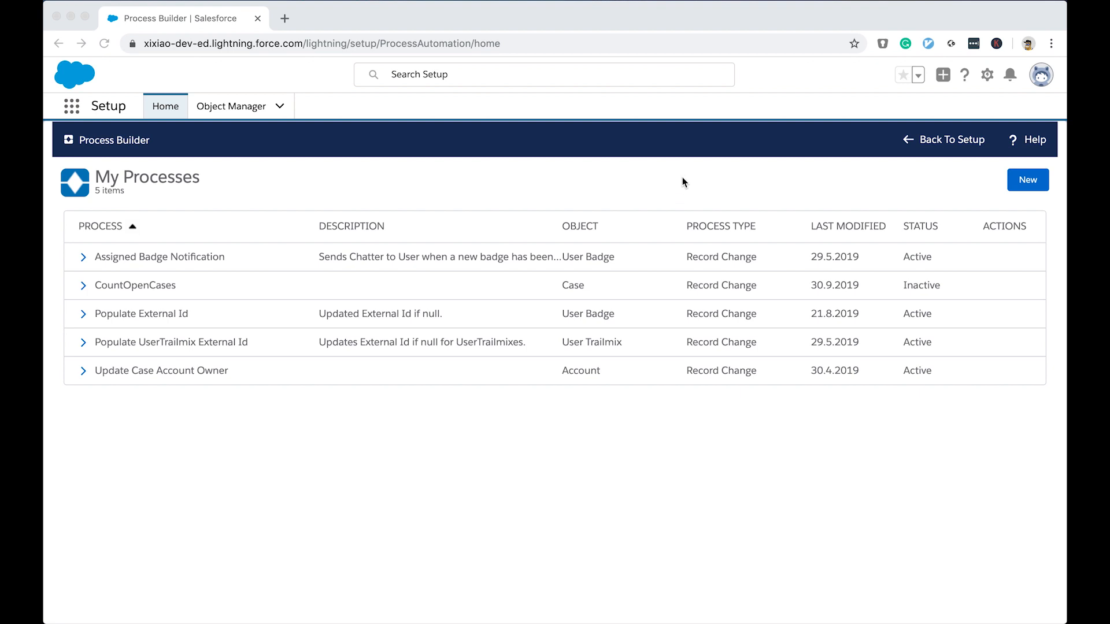
{"action": "mouse_move", "coordinate": [671, 181]}
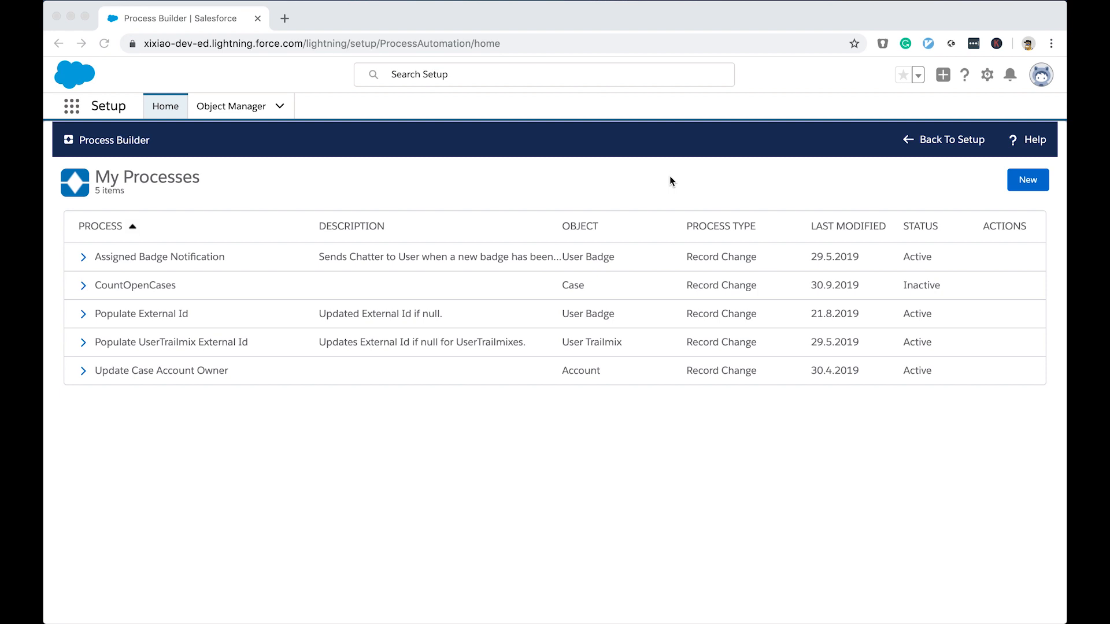
{"action": "mouse_move", "coordinate": [658, 183]}
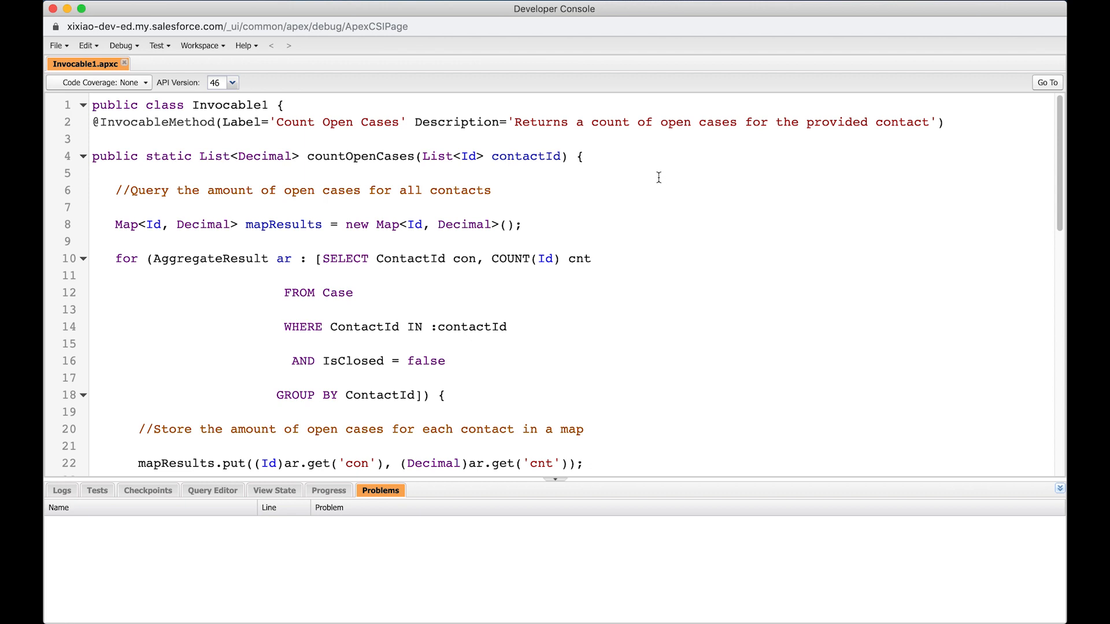
{"action": "mouse_move", "coordinate": [630, 182]}
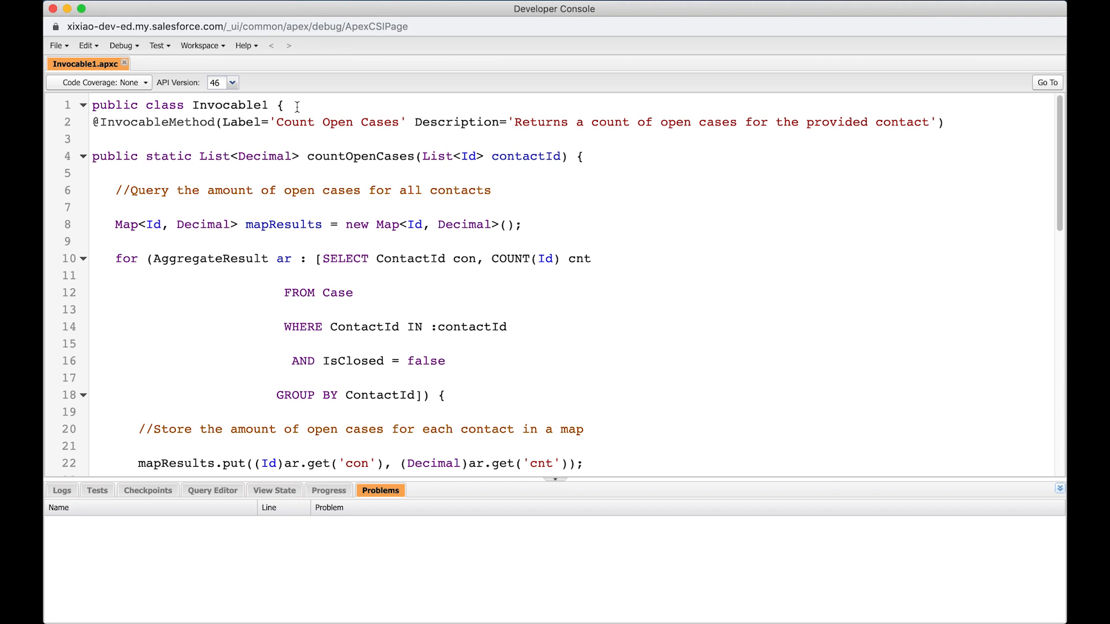
Step: Highlight the Invocable1 class name and the method's public static modifiers in the Apex code
{"action": "double_click", "coordinate": [230, 105]}
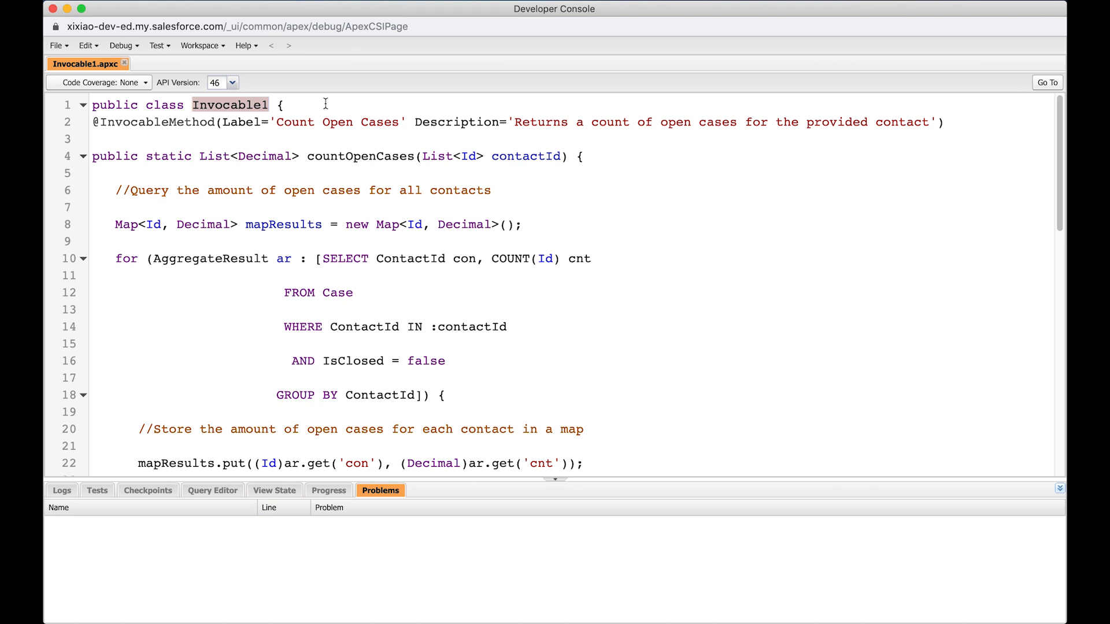
{"action": "mouse_move", "coordinate": [259, 166]}
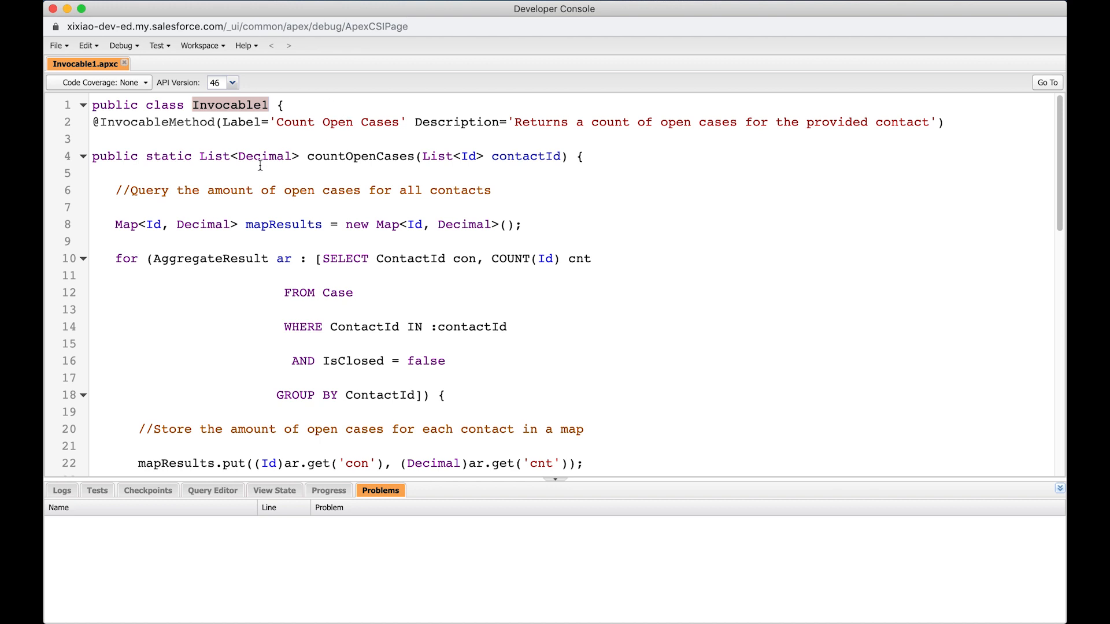
{"action": "double_click", "coordinate": [116, 156]}
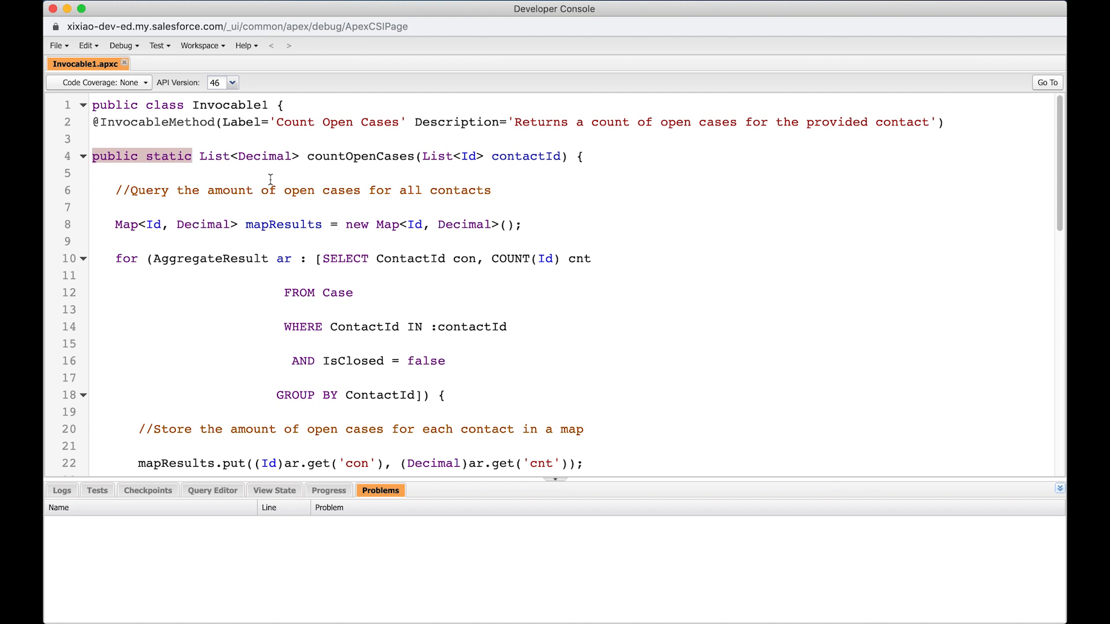
{"action": "mouse_move", "coordinate": [269, 174]}
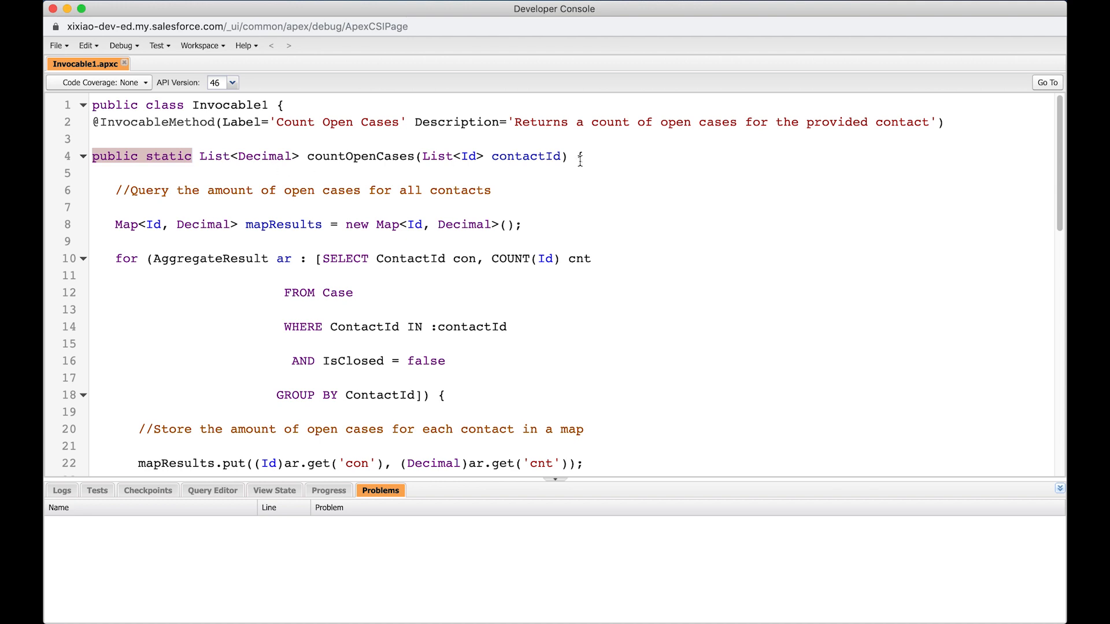
{"action": "mouse_move", "coordinate": [312, 161]}
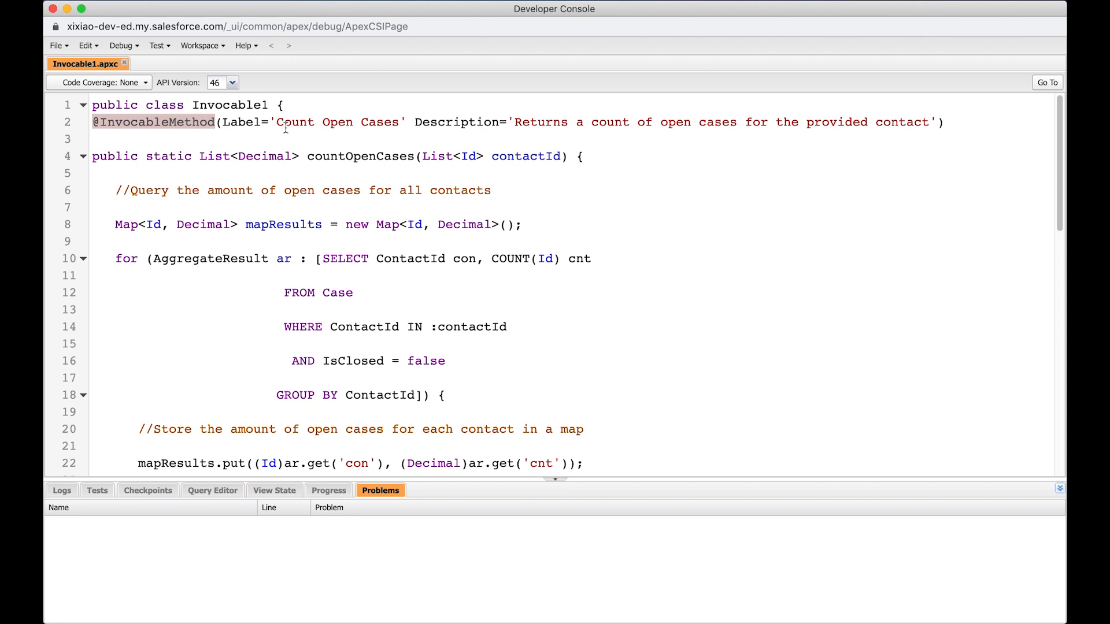
{"action": "mouse_move", "coordinate": [608, 122]}
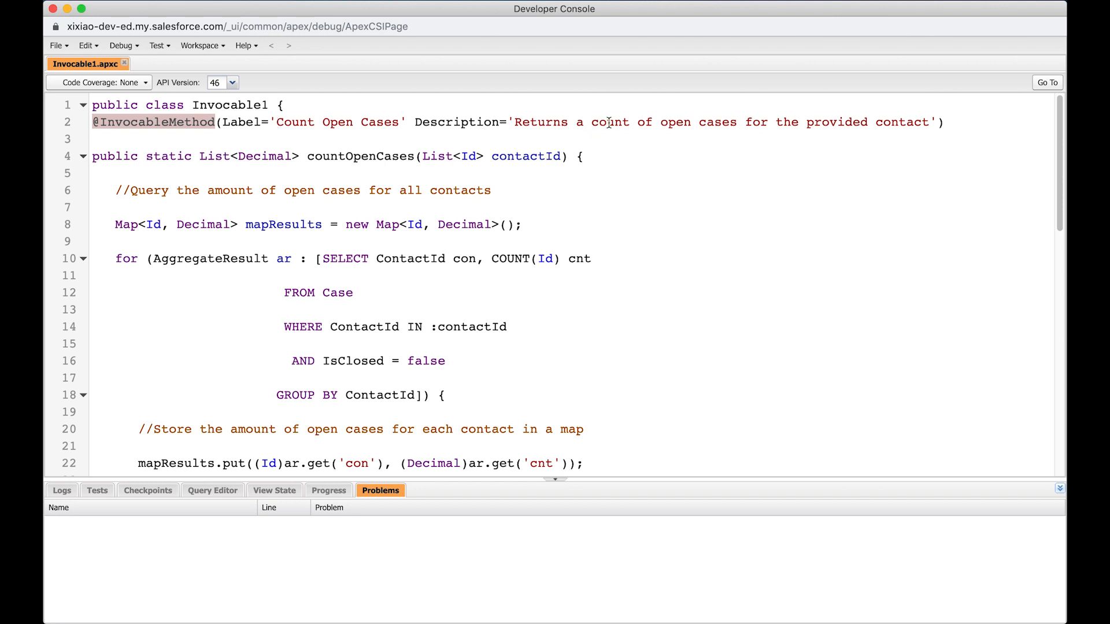
{"action": "mouse_move", "coordinate": [328, 122]}
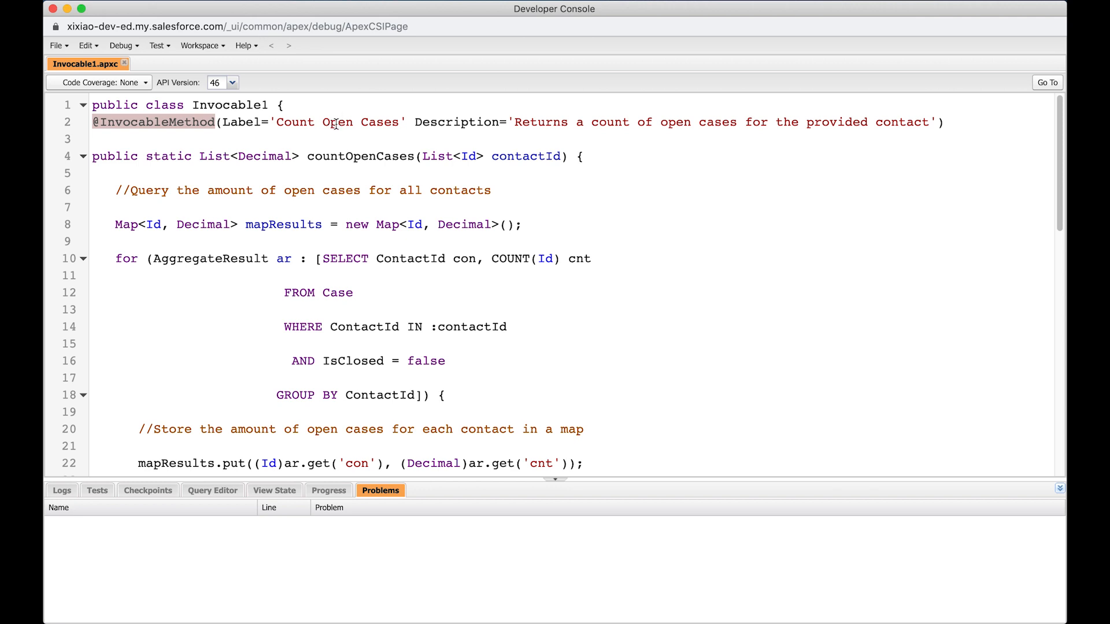
{"action": "mouse_move", "coordinate": [391, 256]}
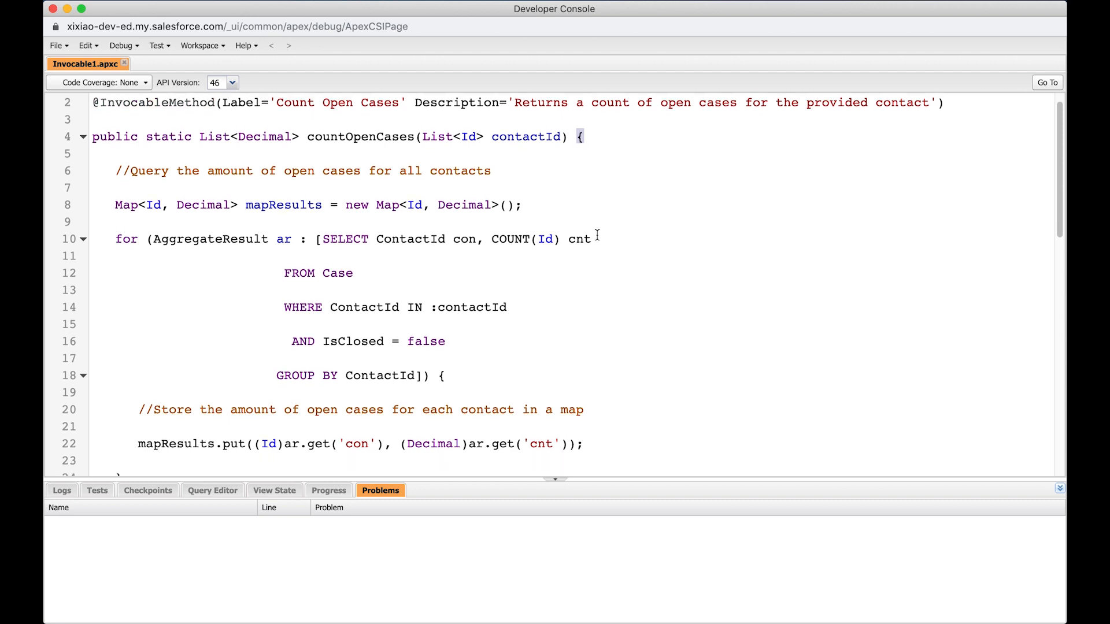
{"action": "scroll", "scroll_direction": "up", "scroll_amount": 3}
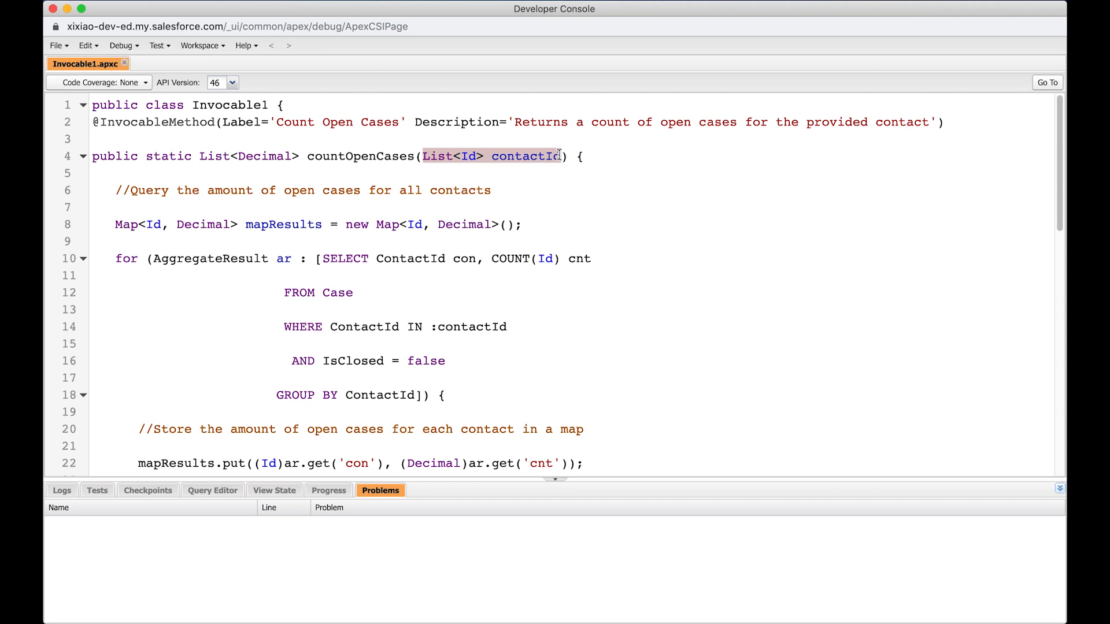
{"action": "mouse_move", "coordinate": [568, 189]}
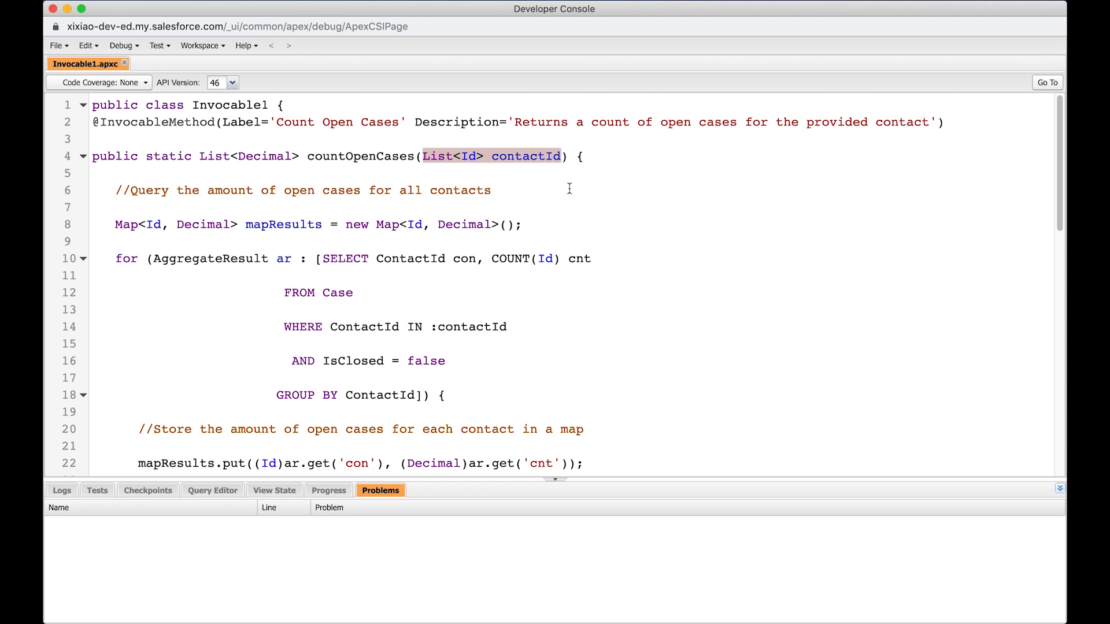
{"action": "mouse_move", "coordinate": [536, 204]}
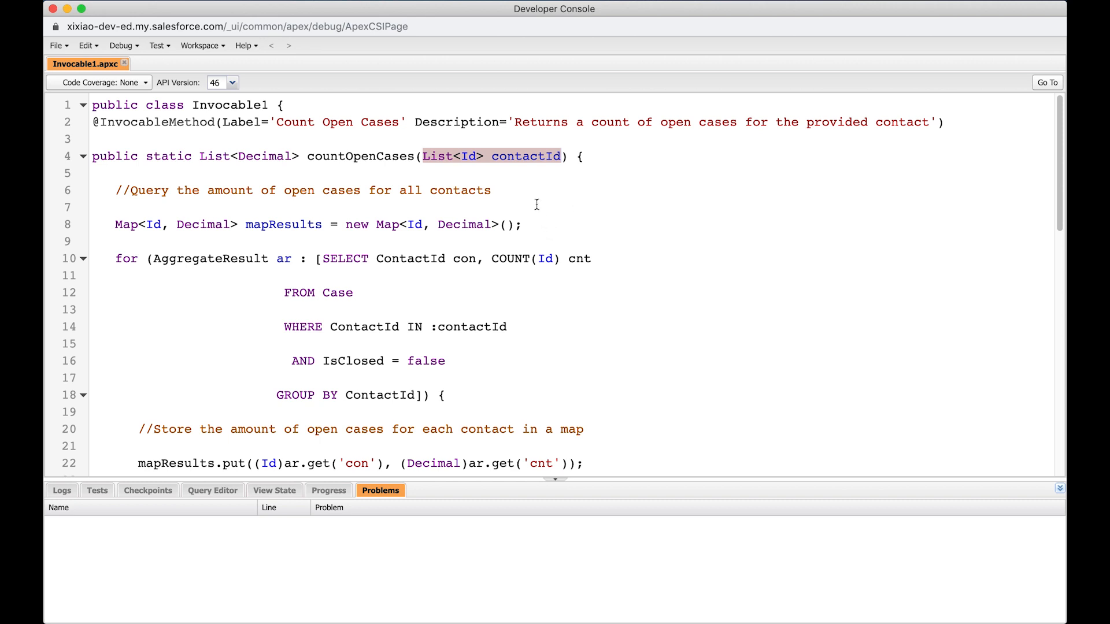
{"action": "left_click", "coordinate": [490, 190]}
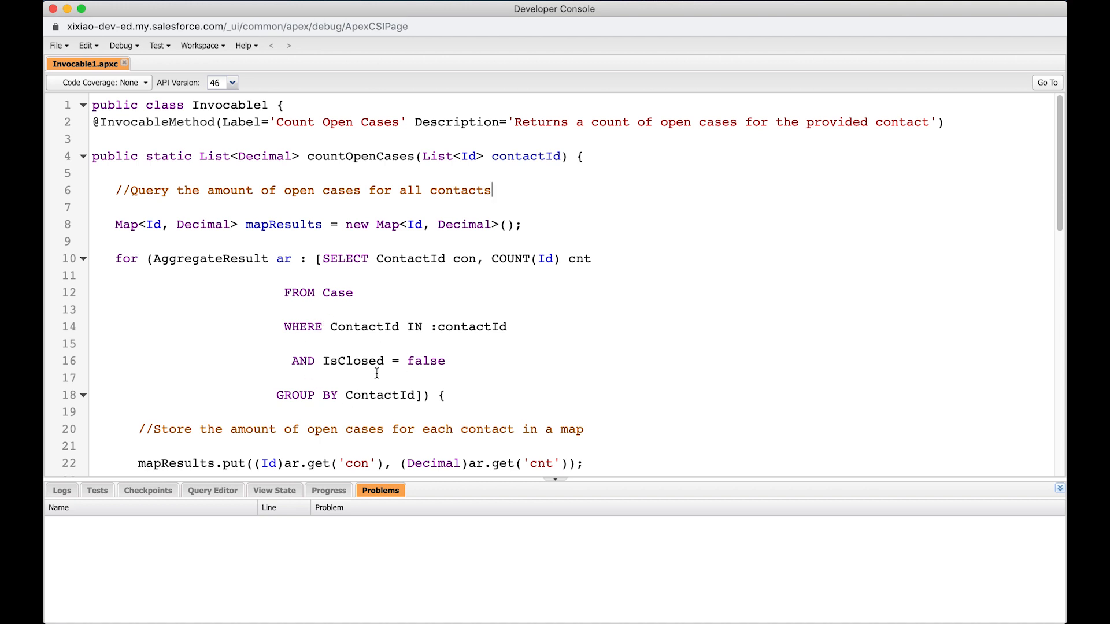
Step: Highlight the countOpenCases method name, then open the CountOpenCases process
{"action": "scroll", "scroll_direction": "down", "scroll_amount": 3}
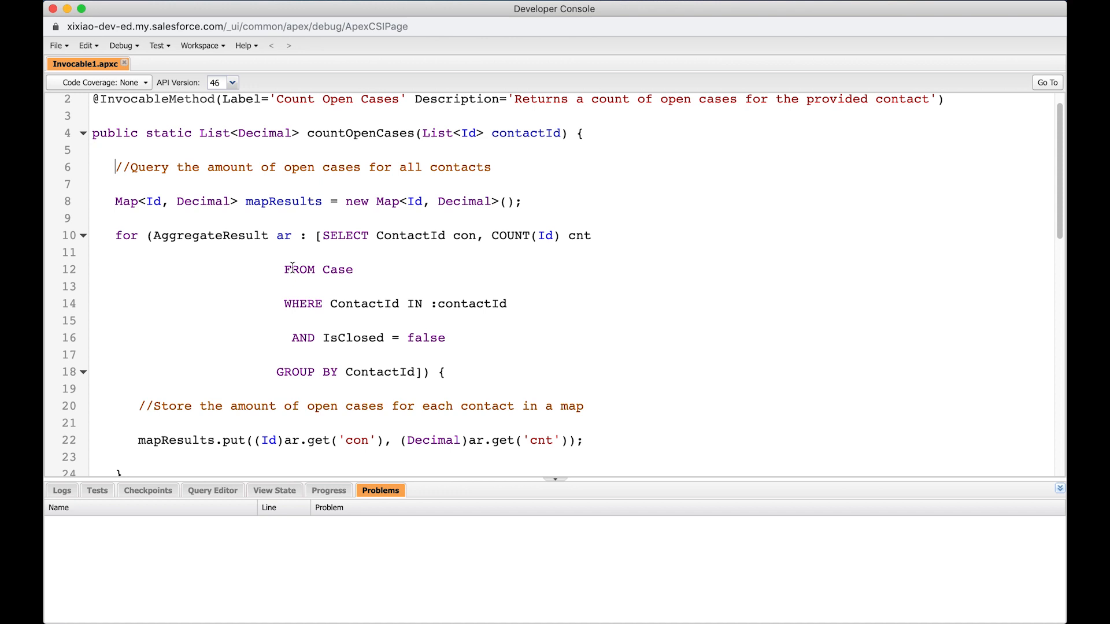
{"action": "scroll", "scroll_direction": "down", "scroll_amount": 3}
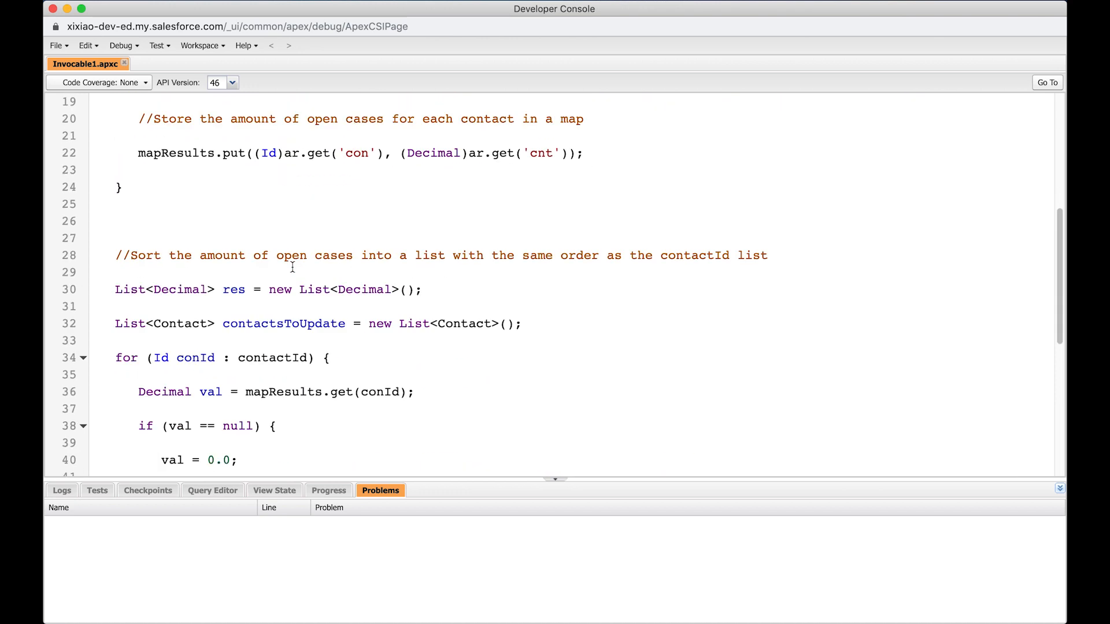
{"action": "scroll", "scroll_direction": "down", "scroll_amount": 3}
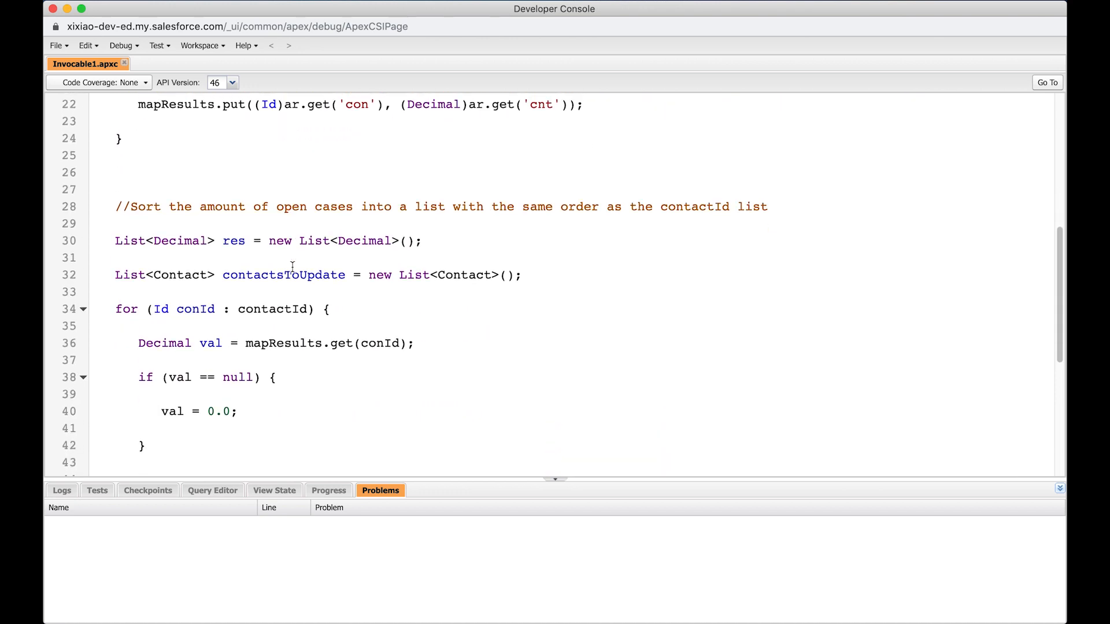
{"action": "scroll", "scroll_direction": "up", "scroll_amount": 3}
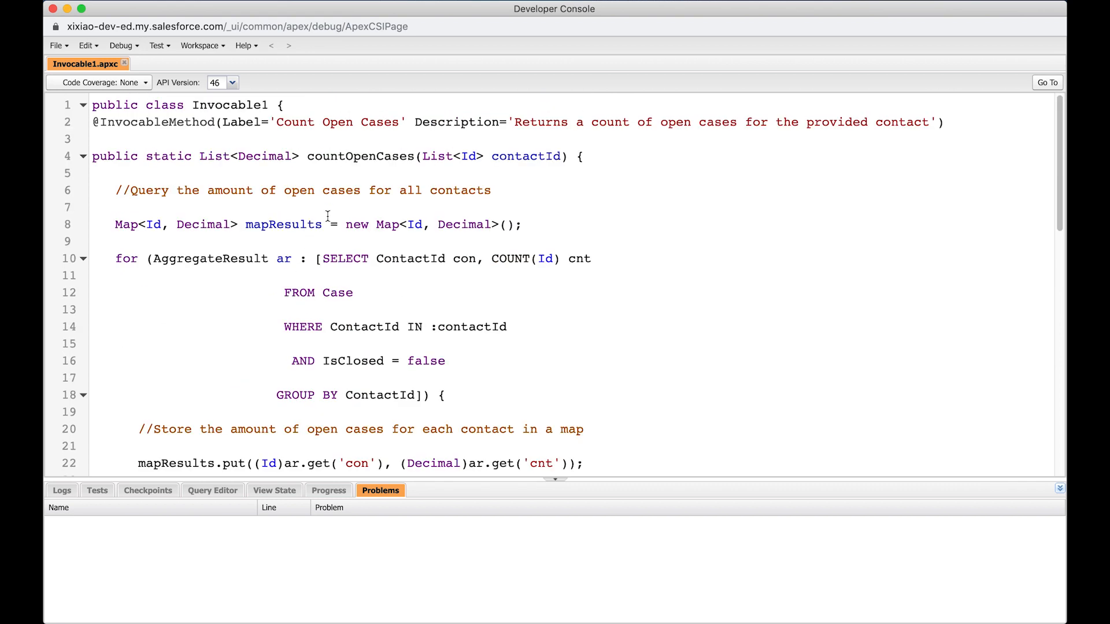
{"action": "double_click", "coordinate": [359, 156]}
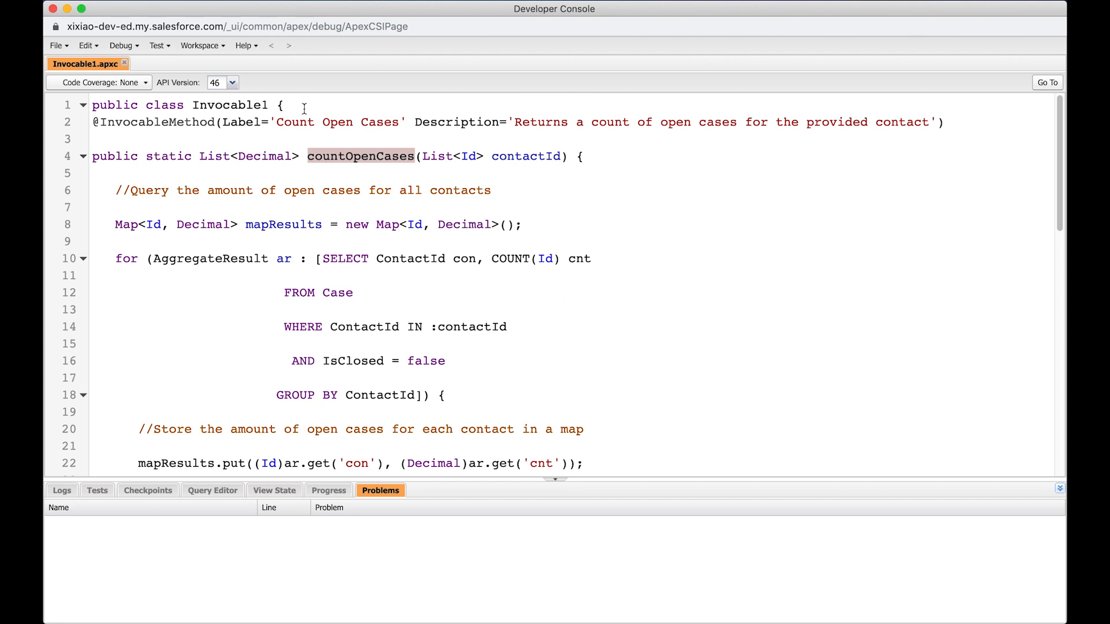
{"action": "mouse_move", "coordinate": [255, 133]}
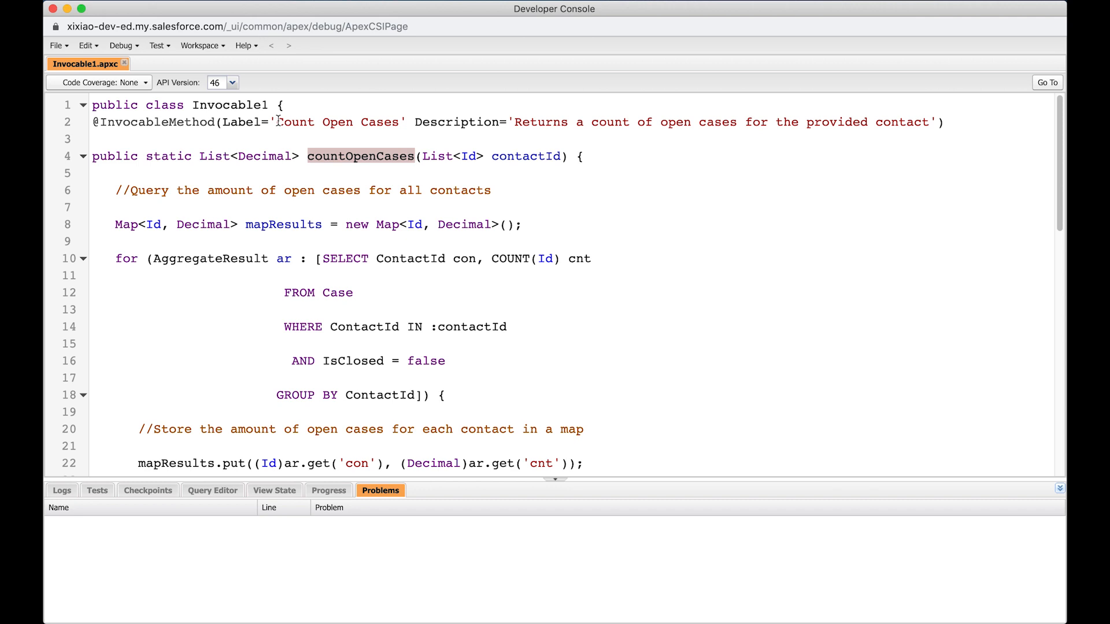
{"action": "double_click", "coordinate": [337, 122]}
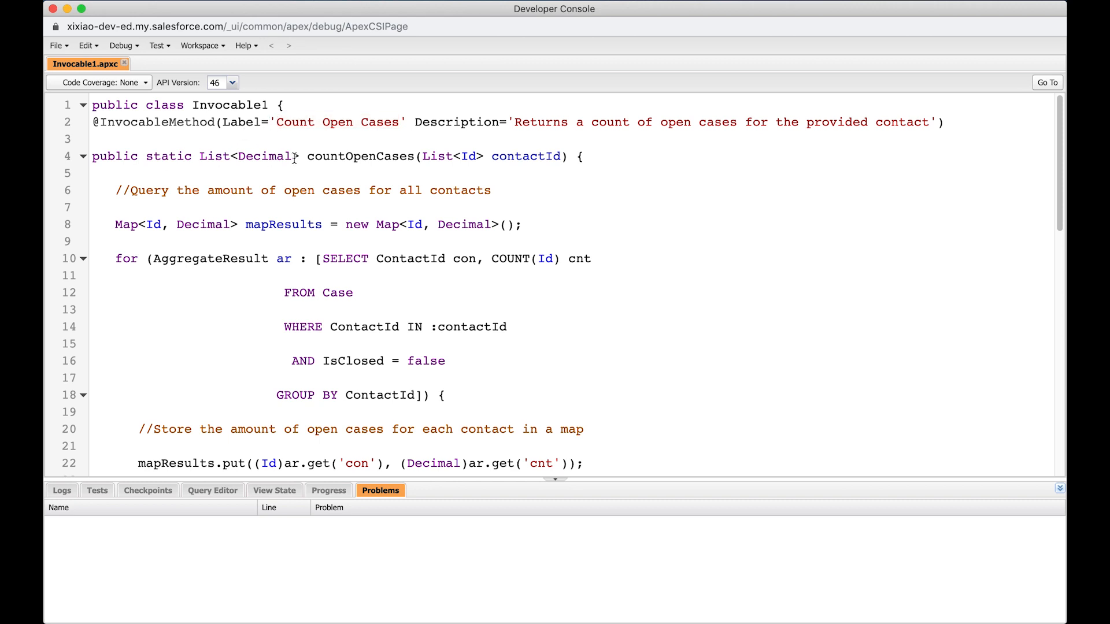
{"action": "mouse_move", "coordinate": [322, 148]}
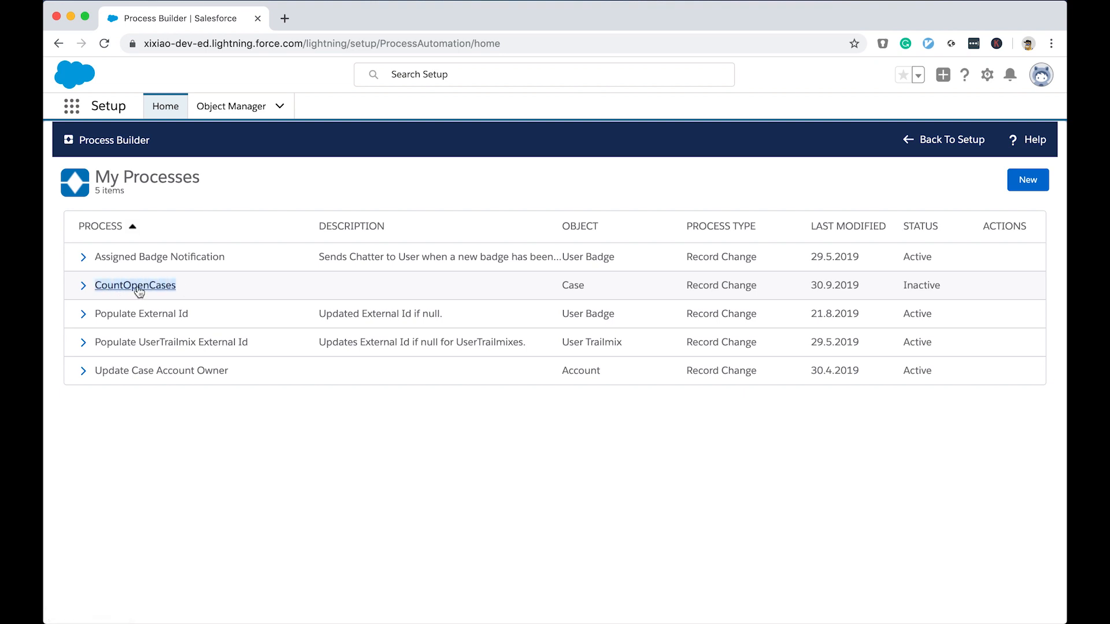
{"action": "left_click", "coordinate": [135, 284]}
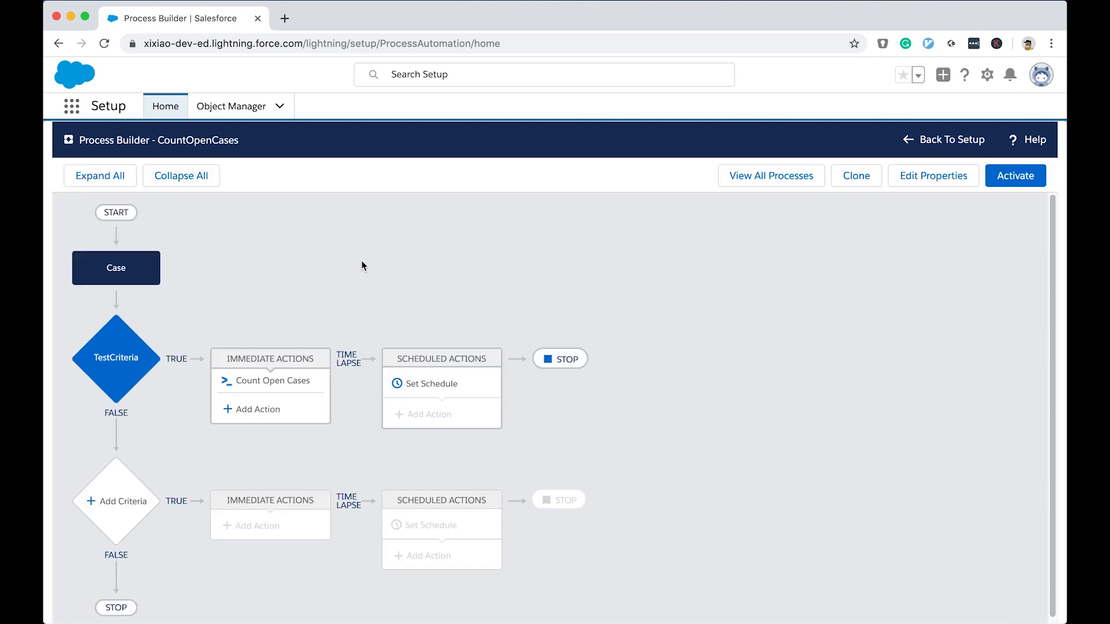
{"action": "mouse_move", "coordinate": [327, 246]}
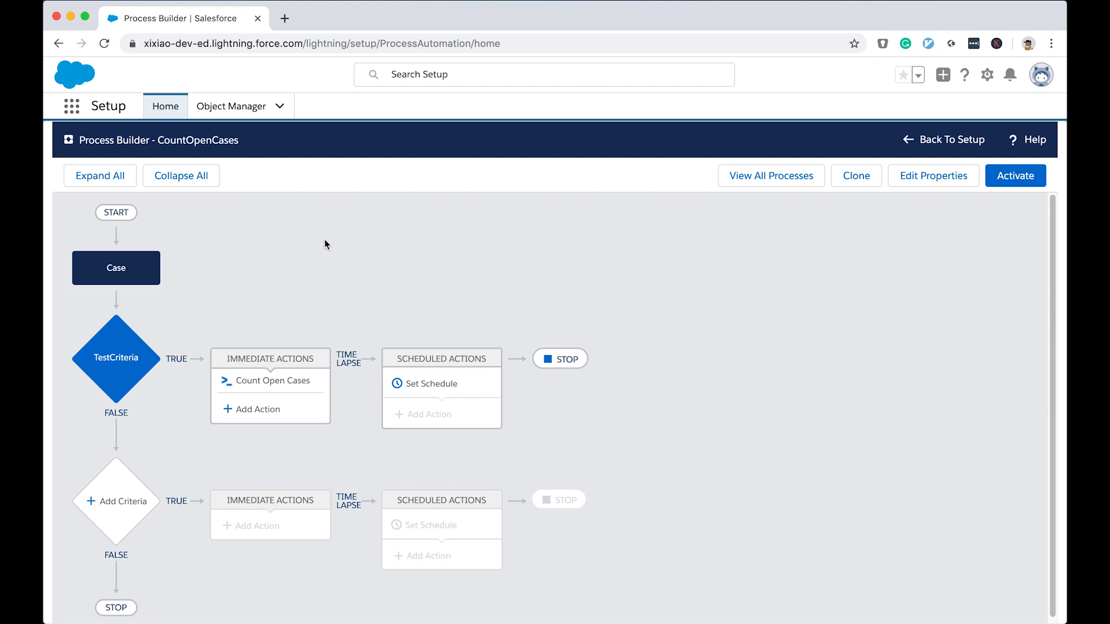
{"action": "mouse_move", "coordinate": [55, 361]}
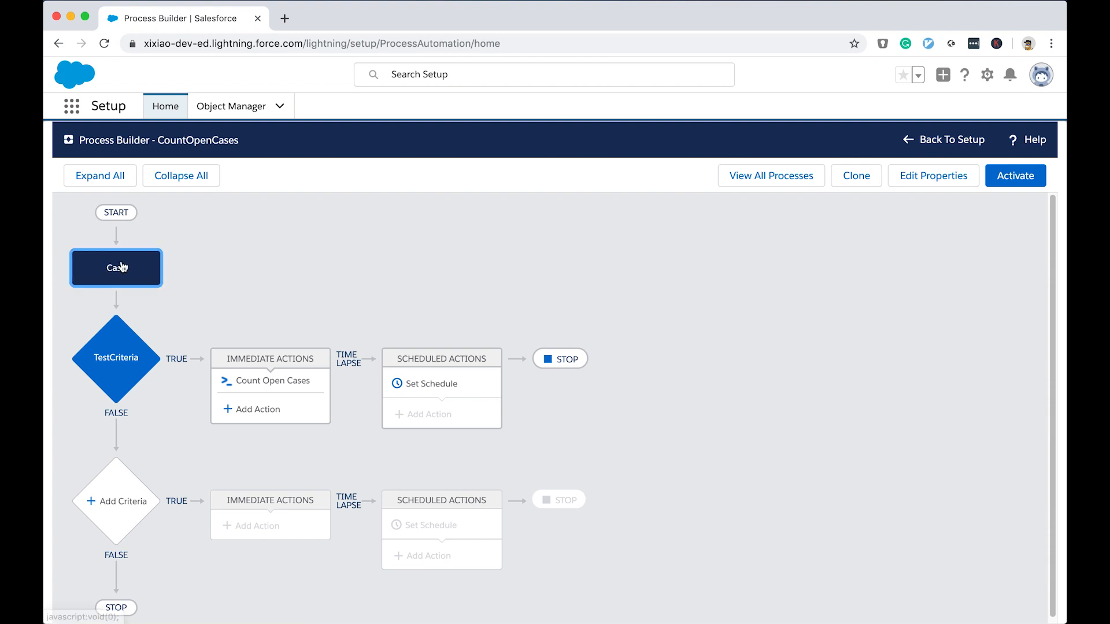
Step: Show the Case trigger settings: object Case, starting only when a record is created
{"action": "left_click", "coordinate": [115, 268]}
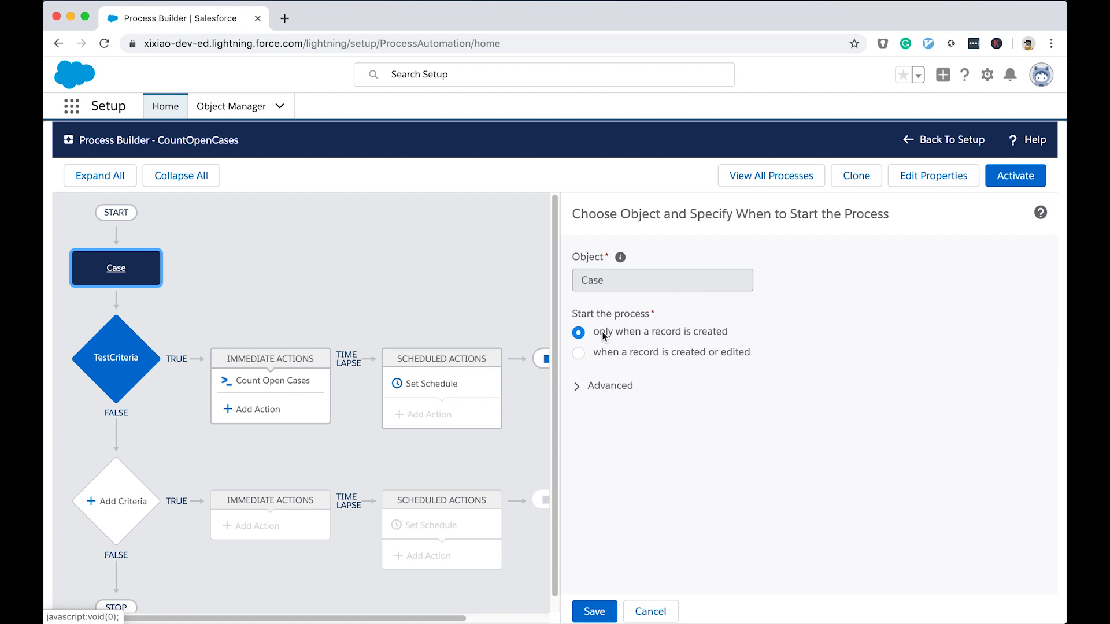
{"action": "mouse_move", "coordinate": [714, 338]}
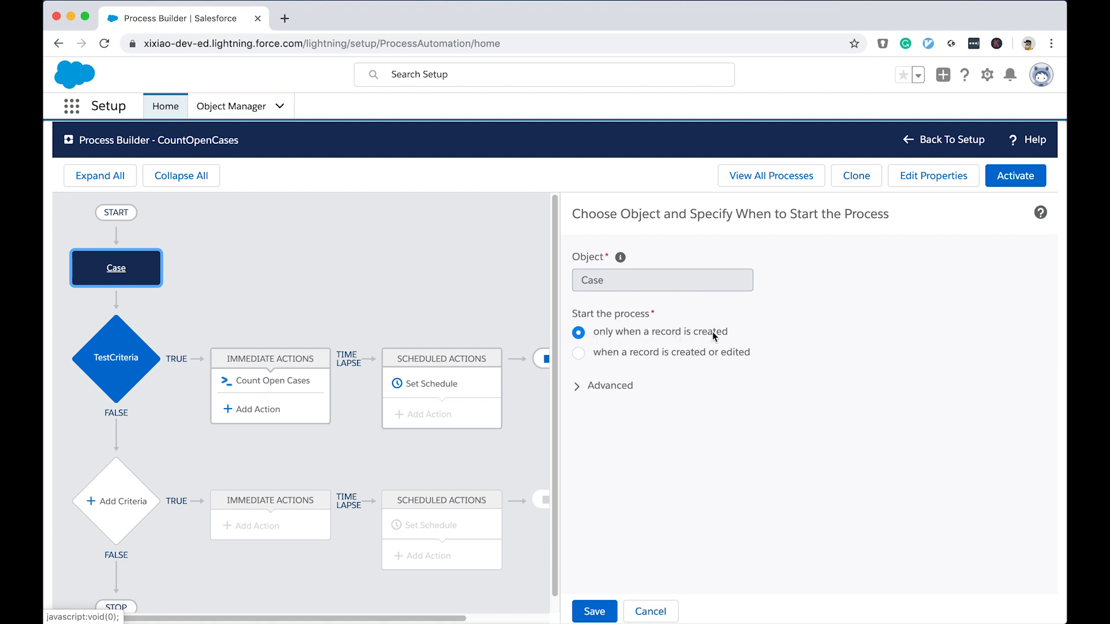
{"action": "mouse_move", "coordinate": [740, 335]}
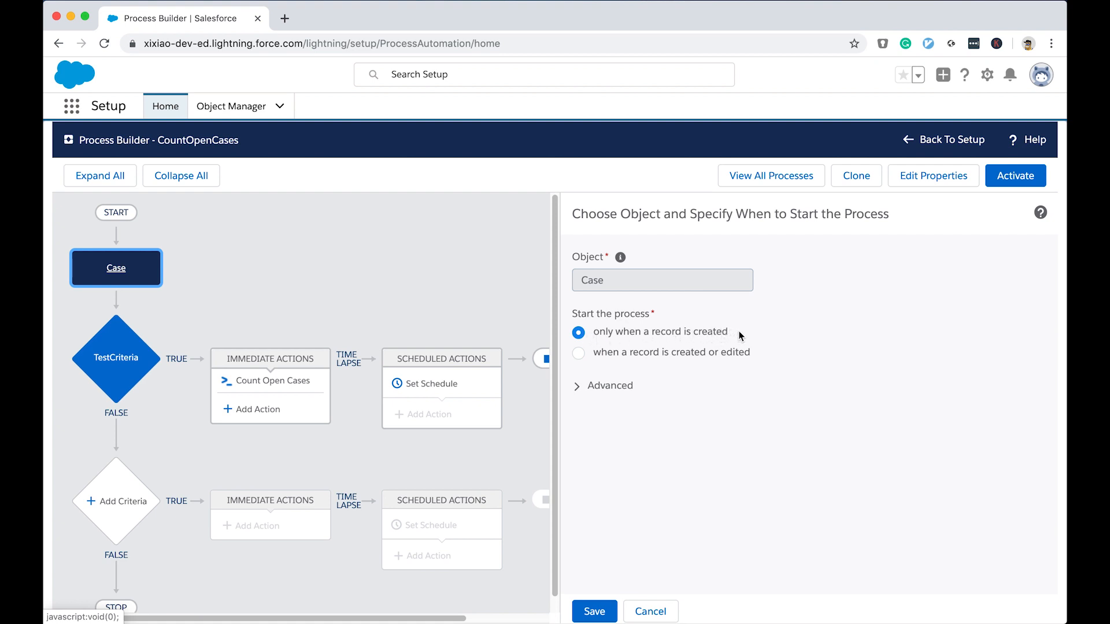
{"action": "mouse_move", "coordinate": [747, 357]}
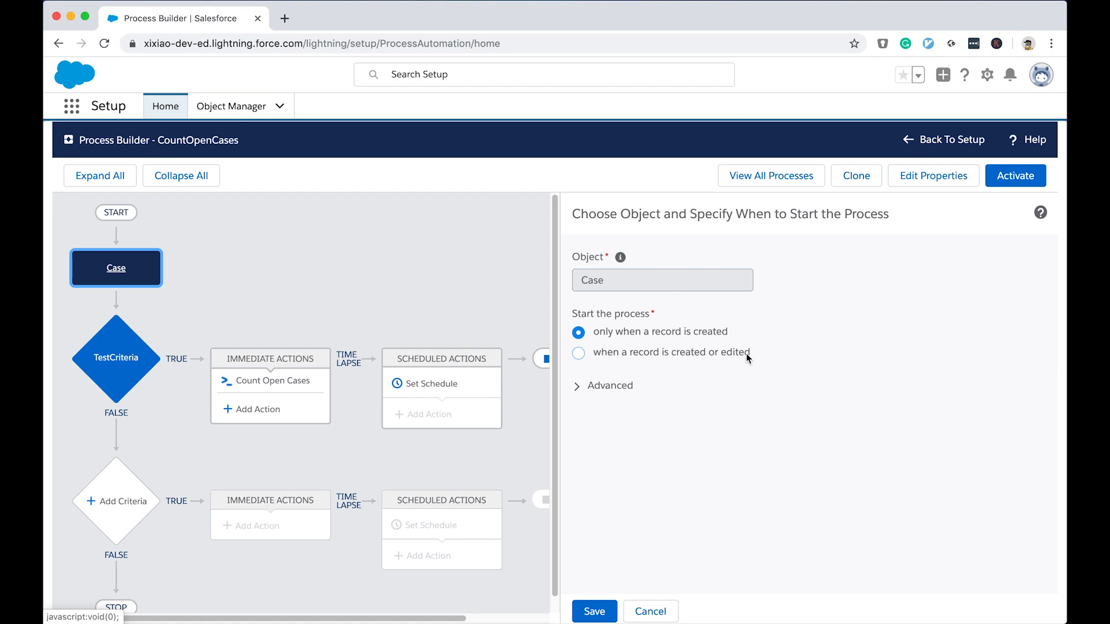
{"action": "mouse_move", "coordinate": [743, 308]}
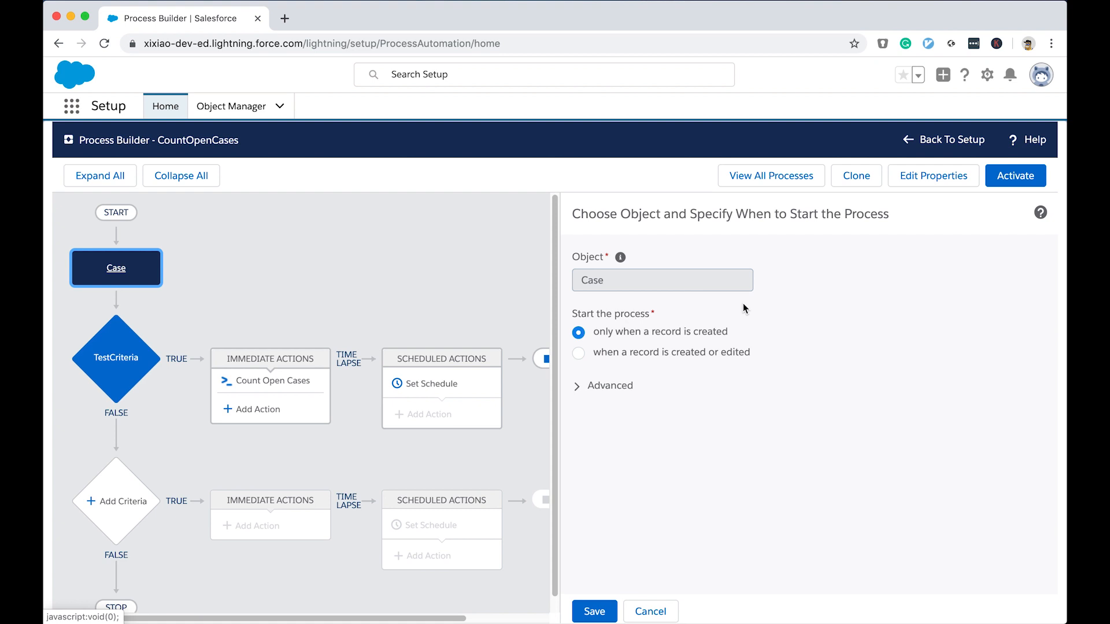
Step: Show TestCriteria's condition [Case].Type equals Mechanical, using AND logic
{"action": "left_click", "coordinate": [115, 357]}
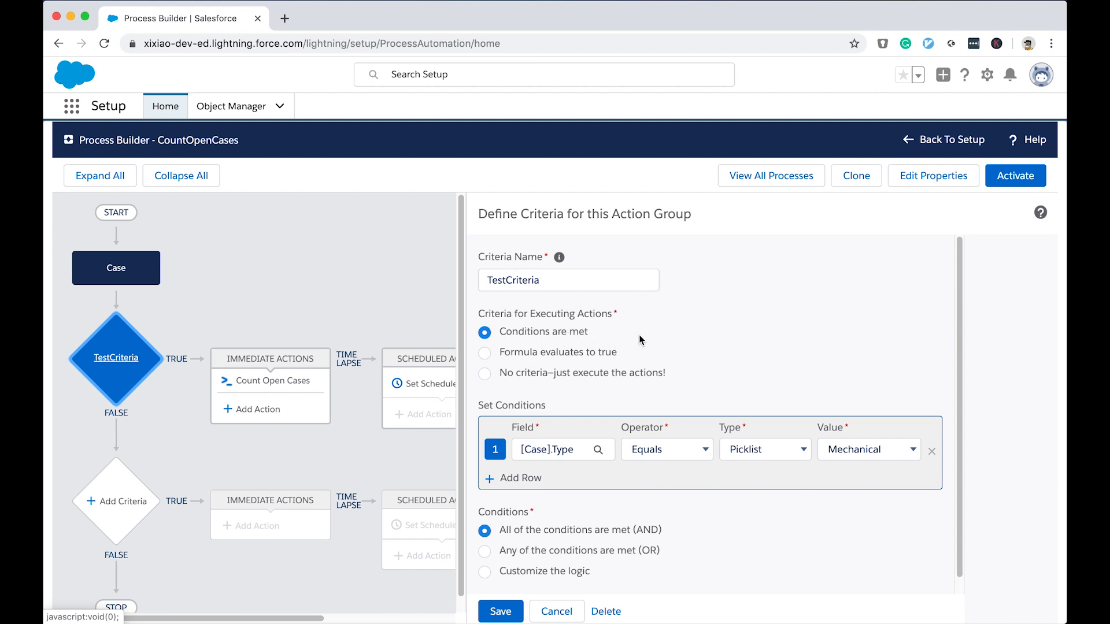
{"action": "mouse_move", "coordinate": [645, 342]}
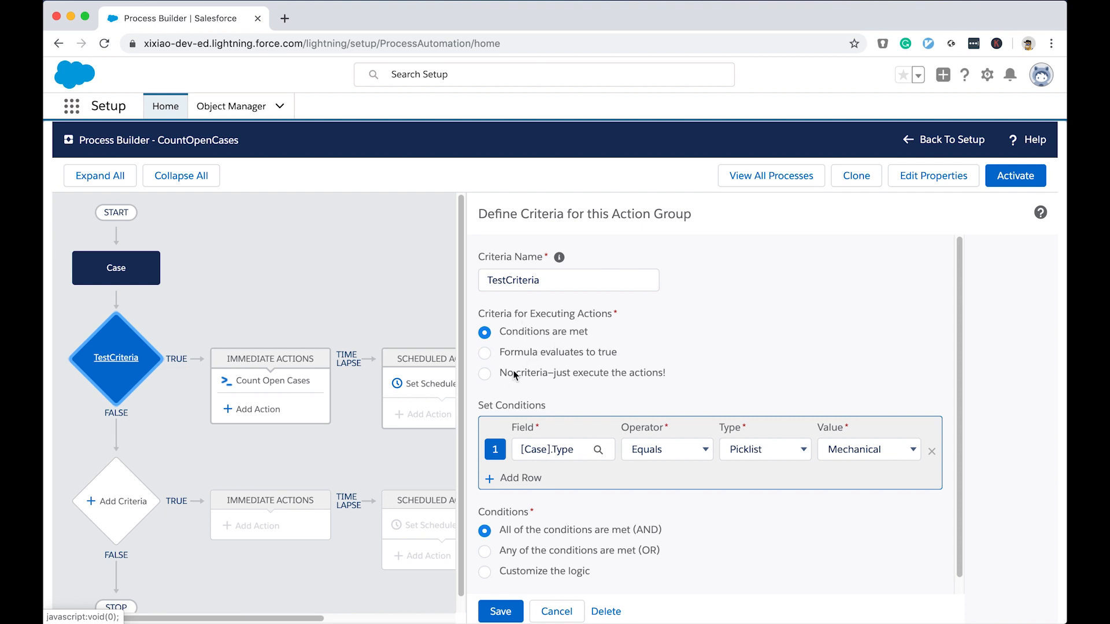
{"action": "mouse_move", "coordinate": [648, 353]}
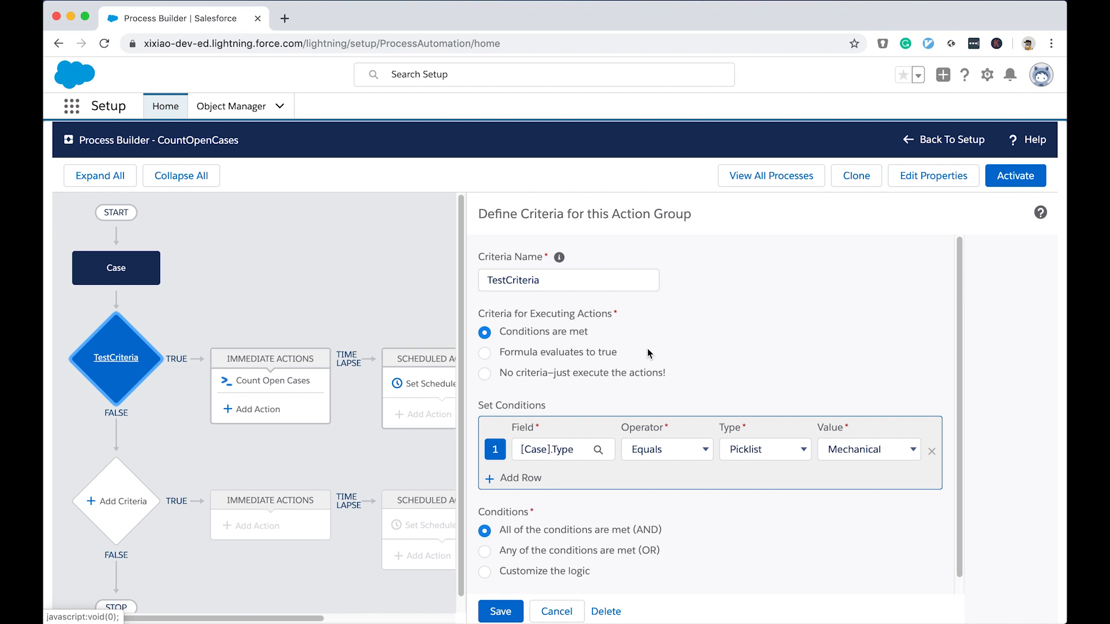
{"action": "mouse_move", "coordinate": [673, 382]}
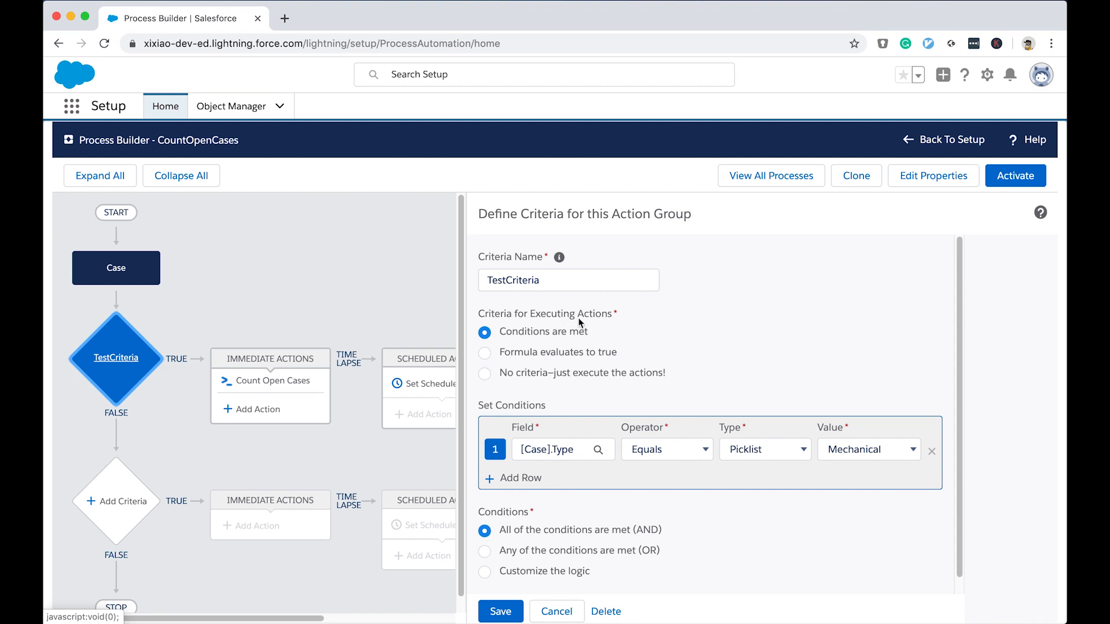
{"action": "mouse_move", "coordinate": [296, 307]}
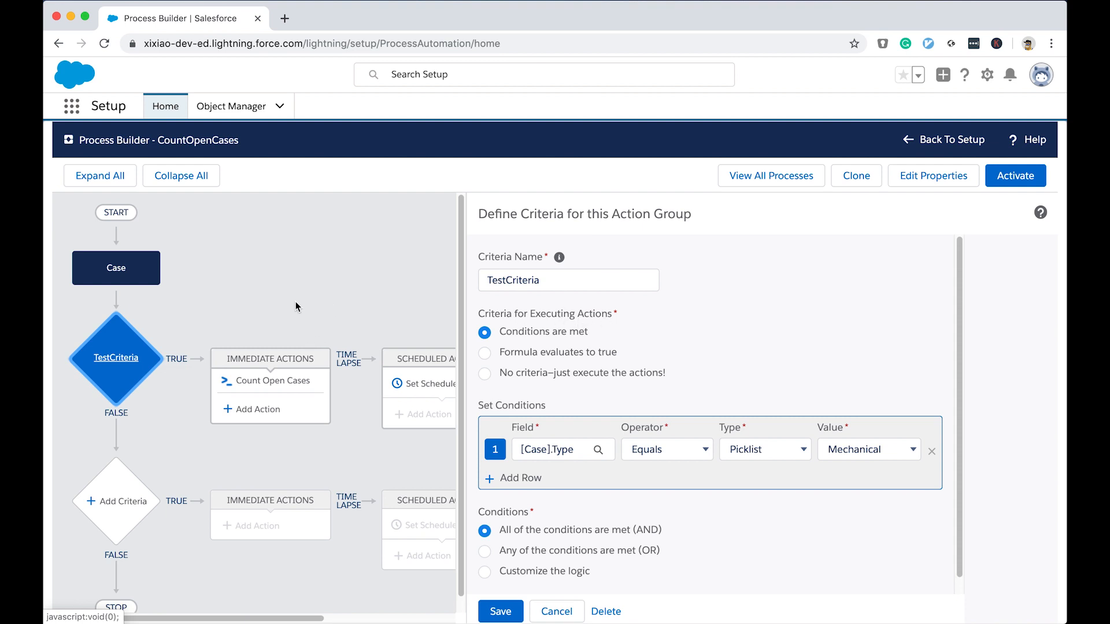
{"action": "mouse_move", "coordinate": [259, 409]}
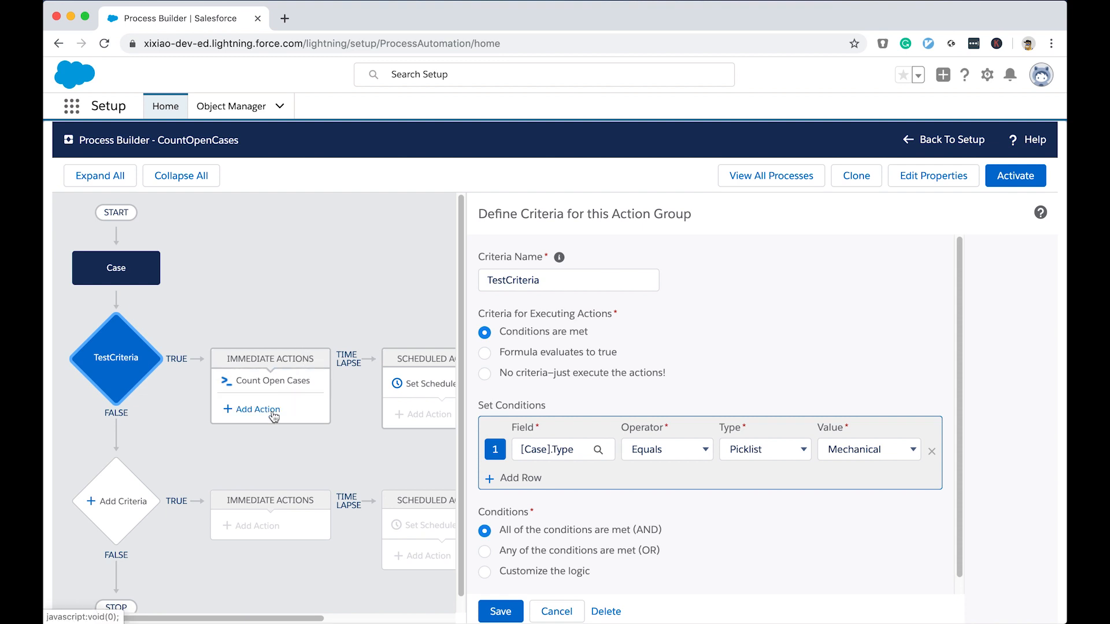
Step: Inspect the Count Open Cases action name and its contactId variable set to [Case].contactId
{"action": "left_click", "coordinate": [271, 381]}
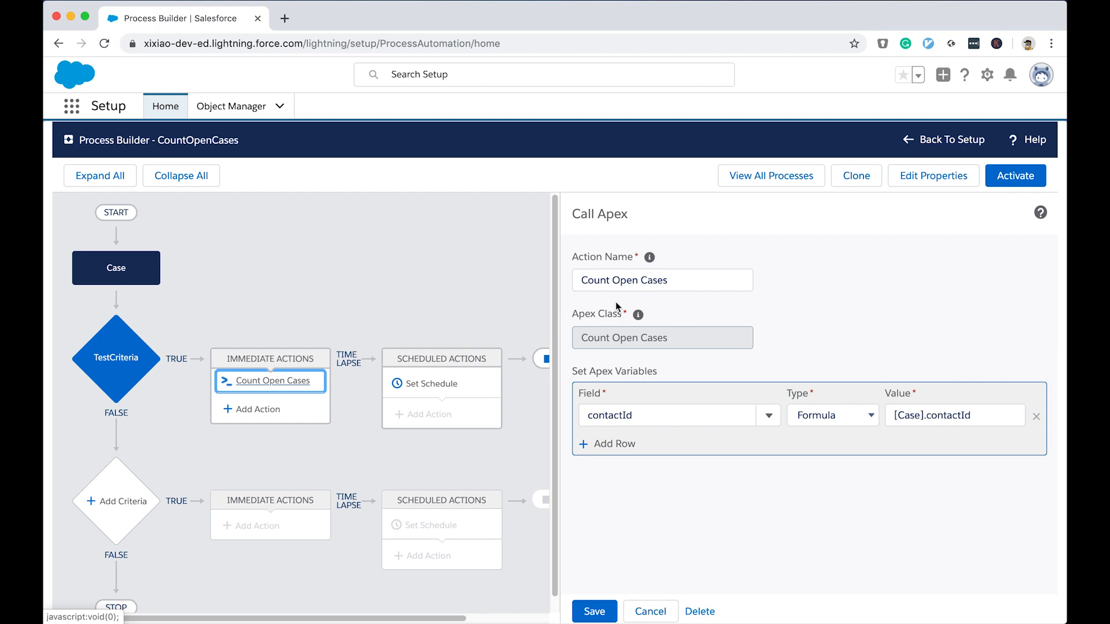
{"action": "left_click", "coordinate": [661, 279]}
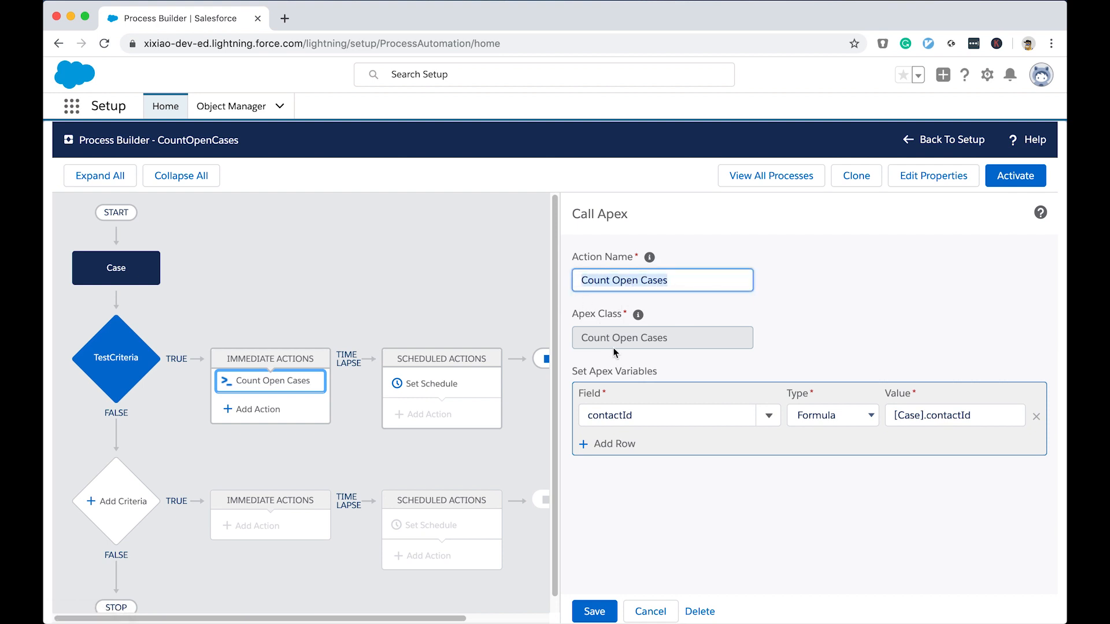
{"action": "mouse_move", "coordinate": [617, 322]}
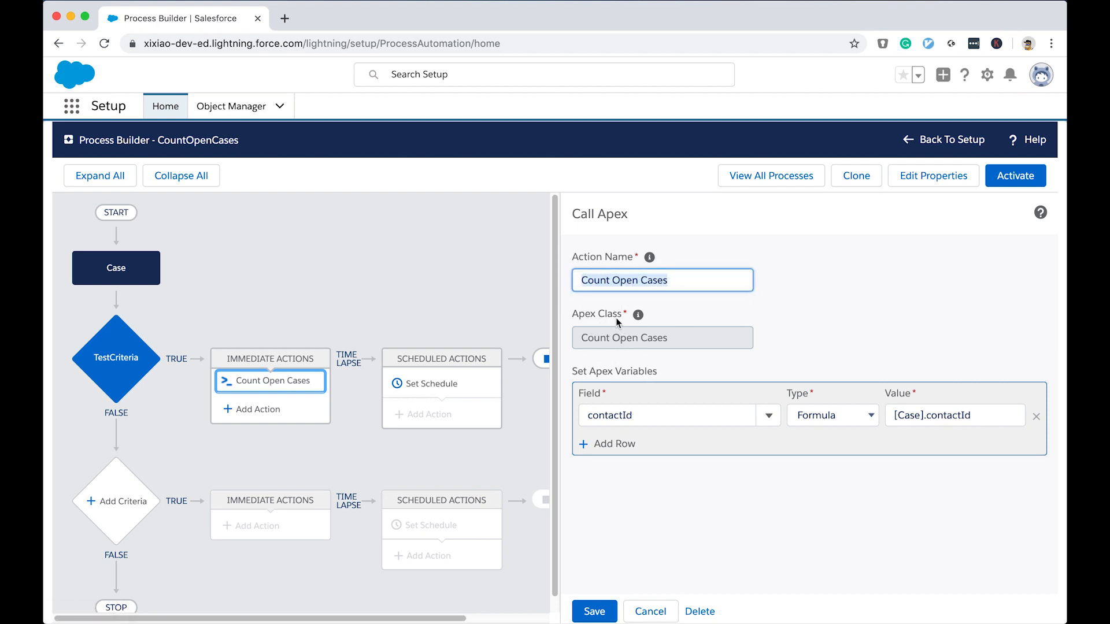
{"action": "mouse_move", "coordinate": [664, 344]}
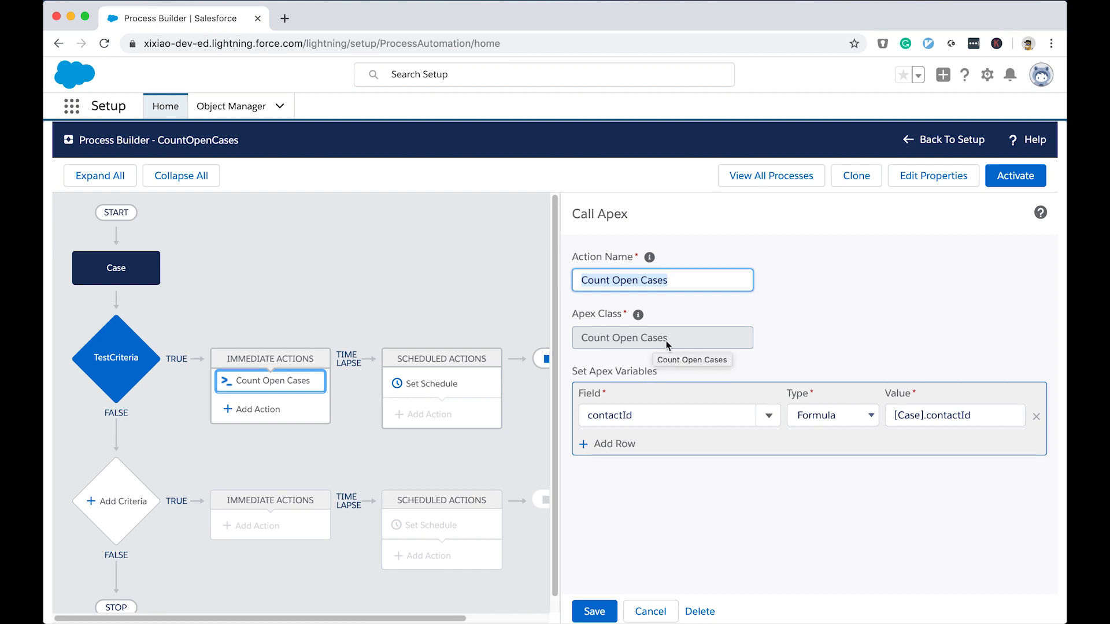
{"action": "mouse_move", "coordinate": [662, 338]}
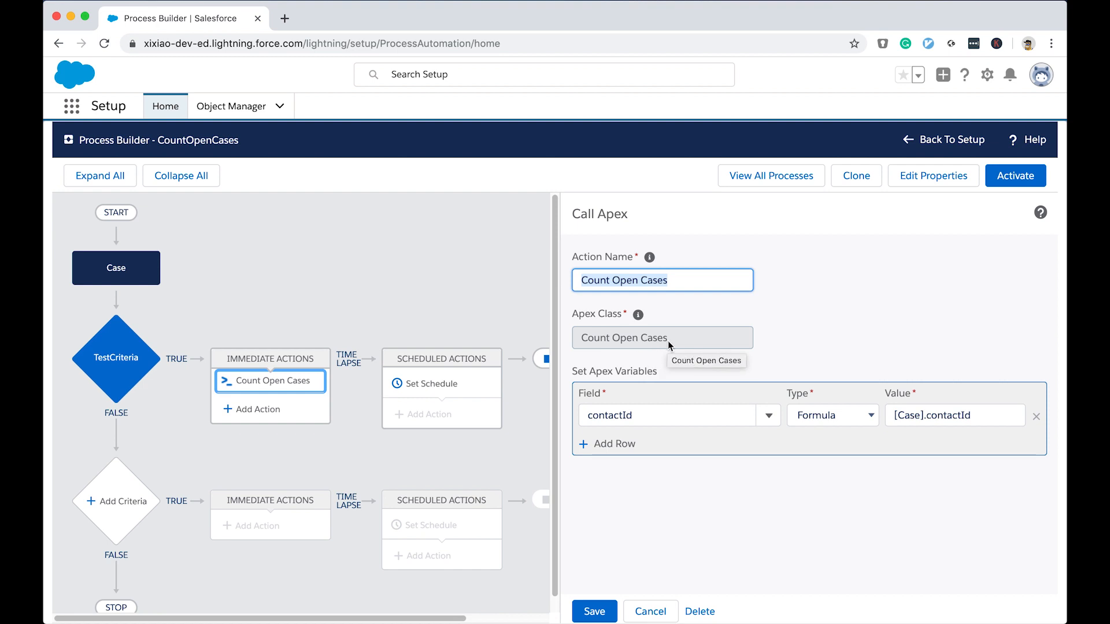
{"action": "mouse_move", "coordinate": [776, 321]}
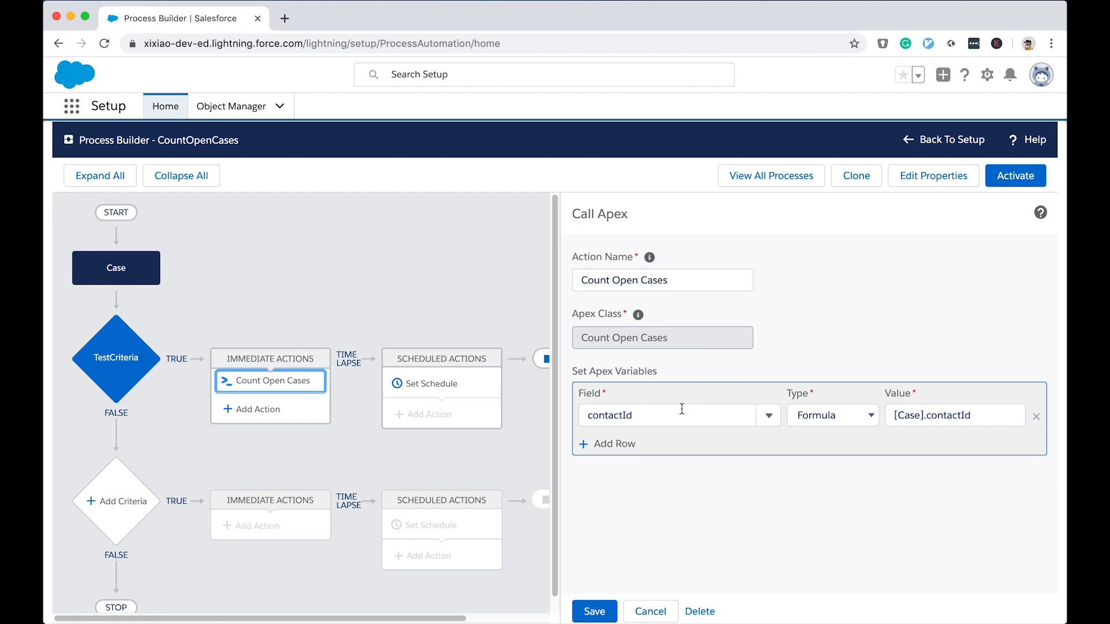
{"action": "mouse_move", "coordinate": [655, 415]}
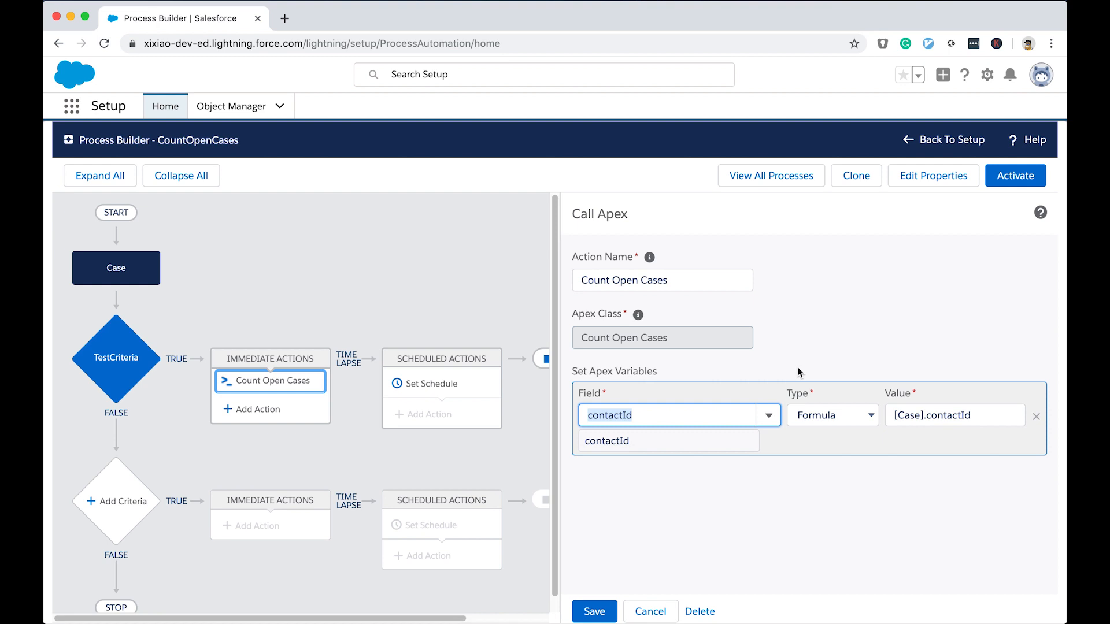
{"action": "left_click", "coordinate": [608, 441]}
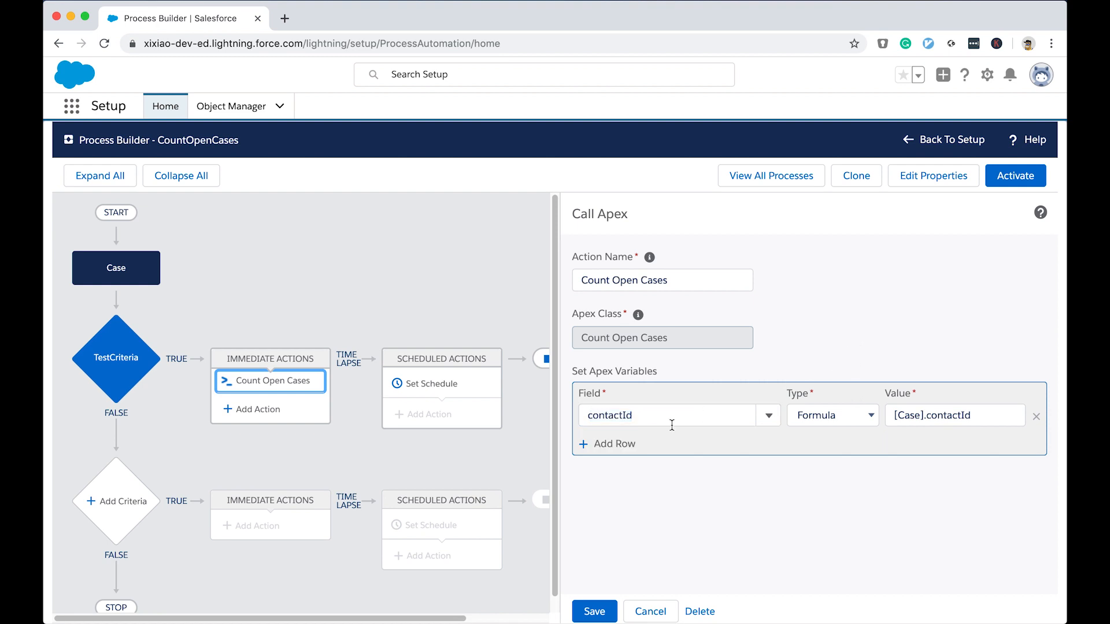
{"action": "left_click", "coordinate": [665, 416]}
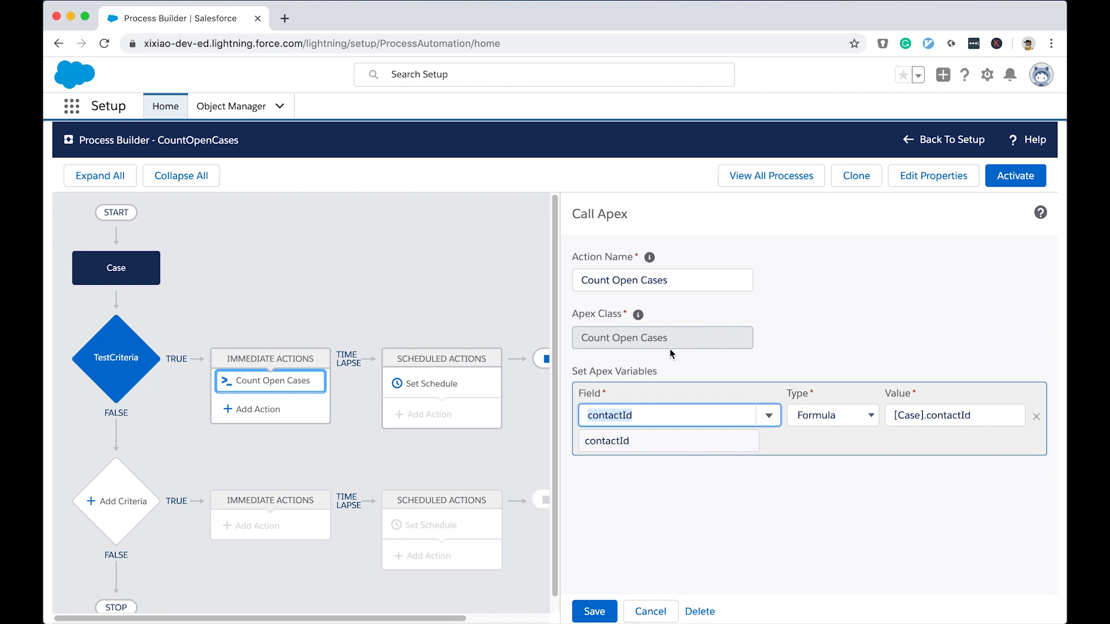
{"action": "mouse_move", "coordinate": [821, 485]}
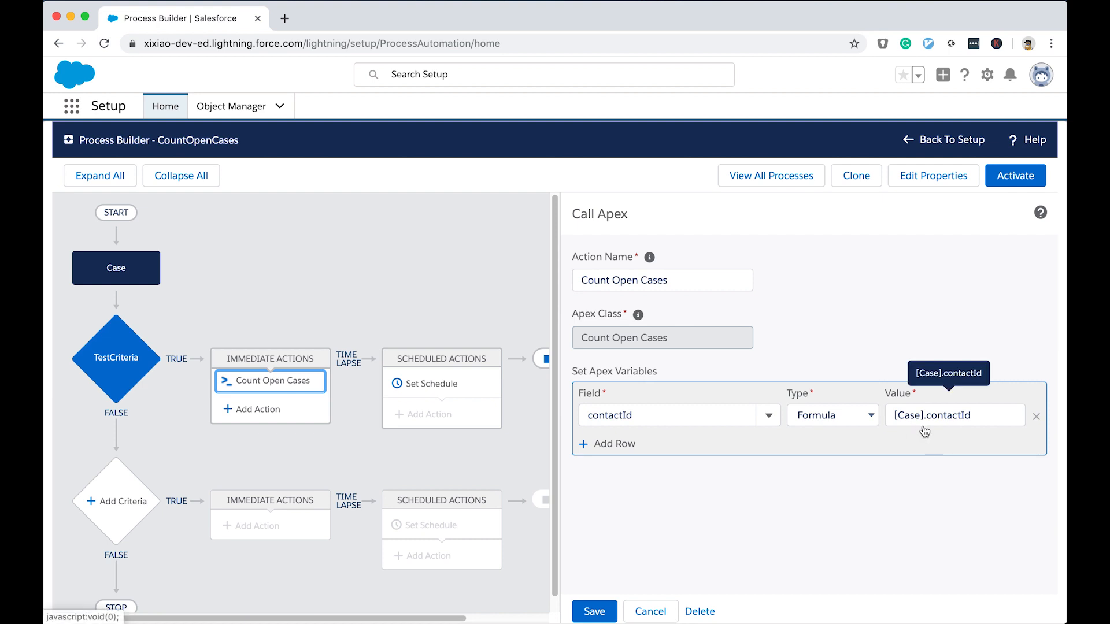
{"action": "mouse_move", "coordinate": [868, 340]}
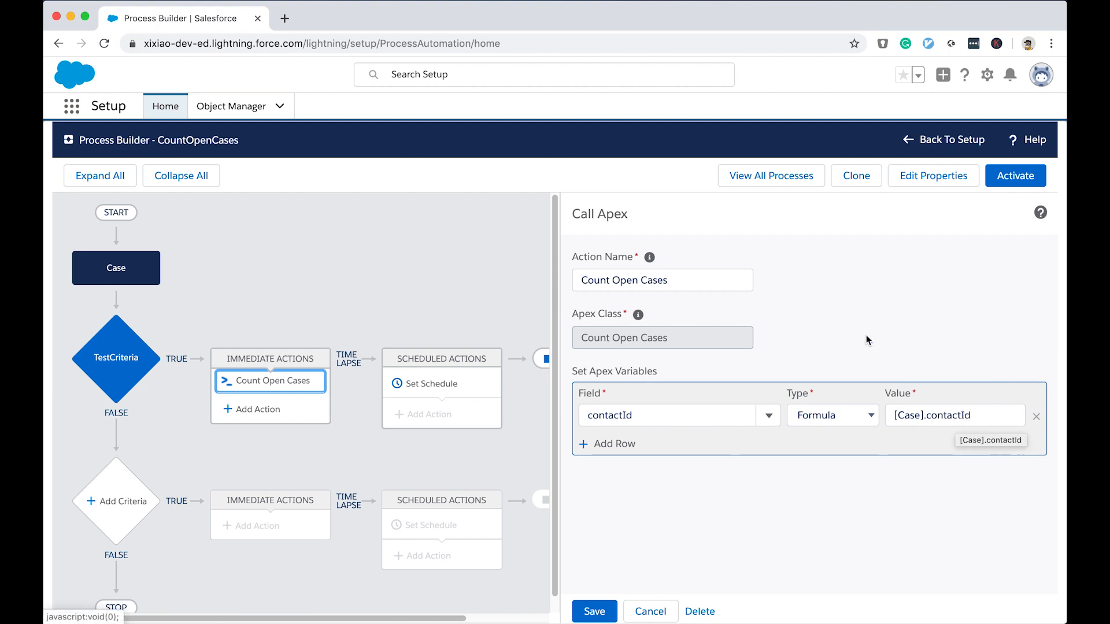
{"action": "mouse_move", "coordinate": [865, 324]}
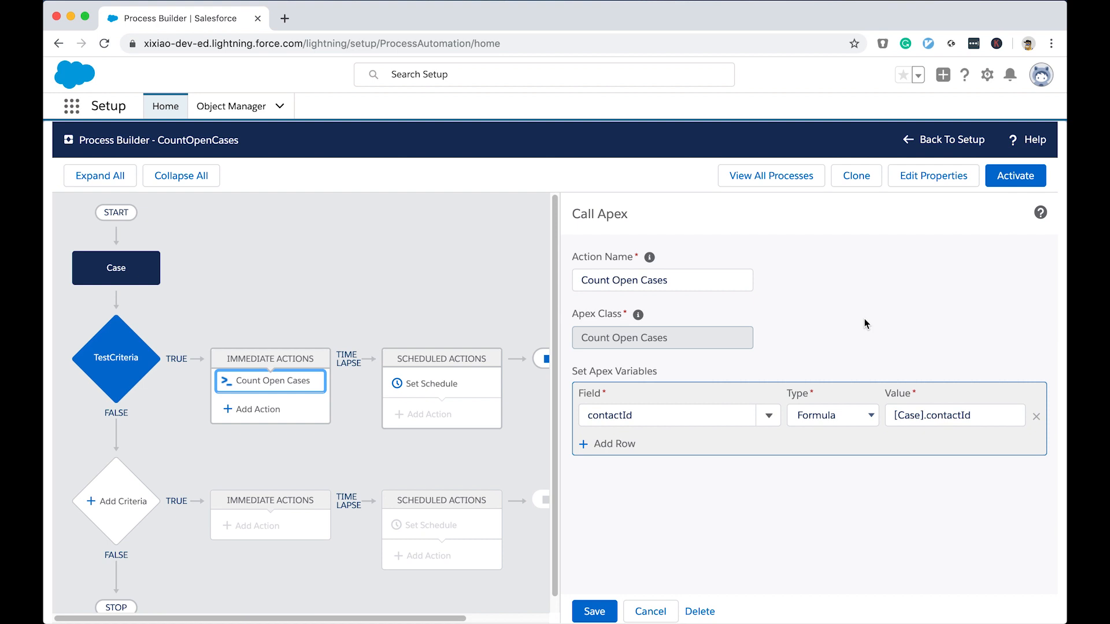
{"action": "mouse_move", "coordinate": [906, 387]}
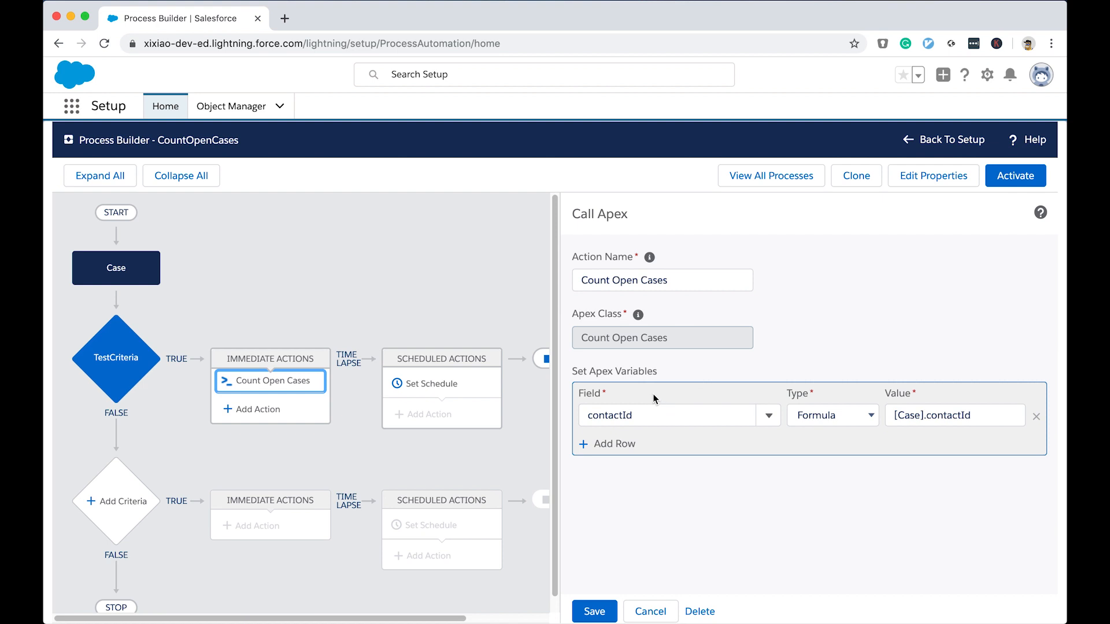
{"action": "mouse_move", "coordinate": [618, 399]}
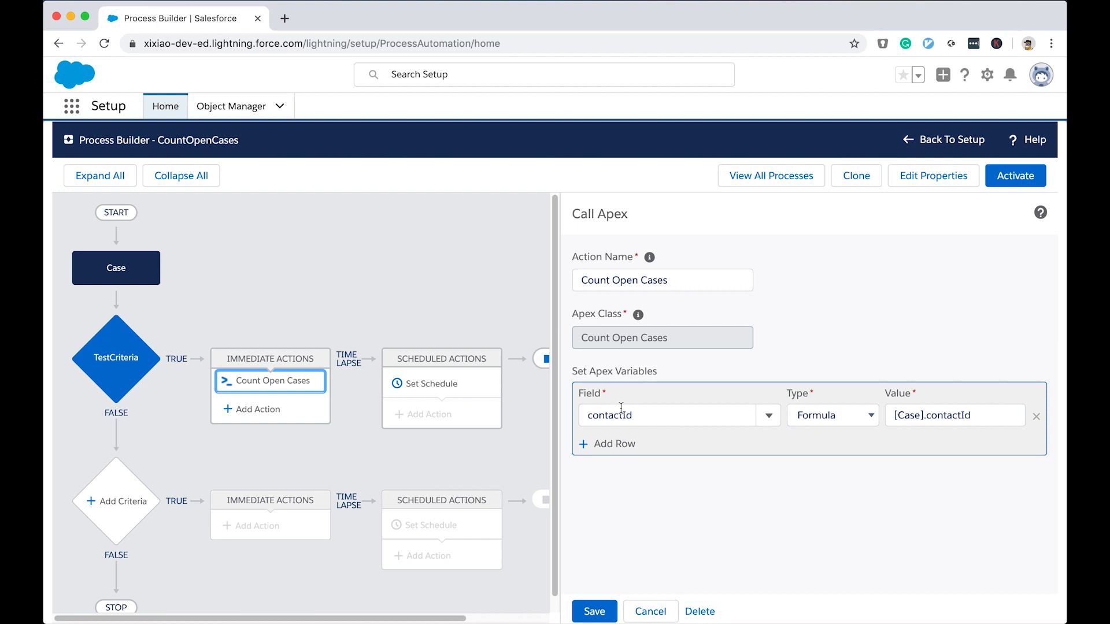
{"action": "mouse_move", "coordinate": [628, 392]}
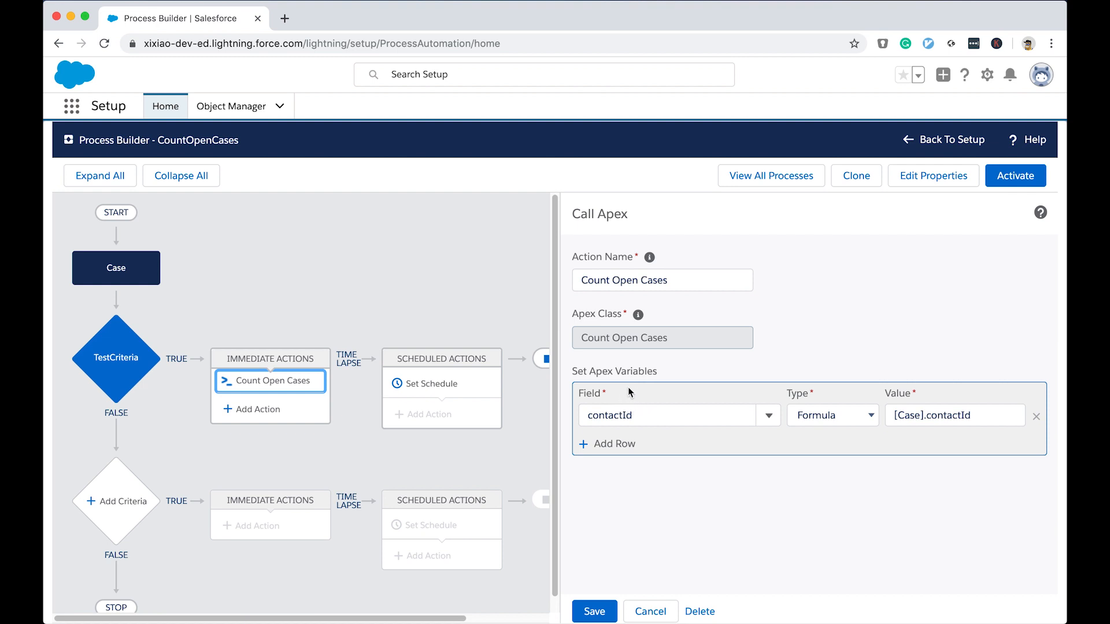
{"action": "mouse_move", "coordinate": [259, 409]}
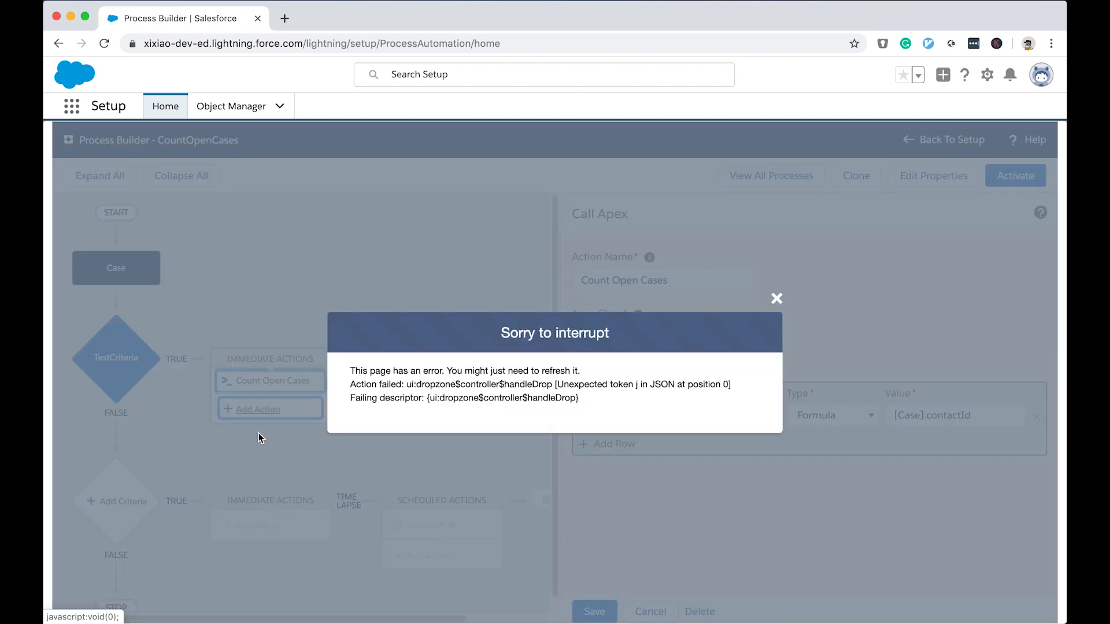
Step: Dismiss the error and add a new Apex action under TestCriteria named 'test'
{"action": "left_click", "coordinate": [776, 298]}
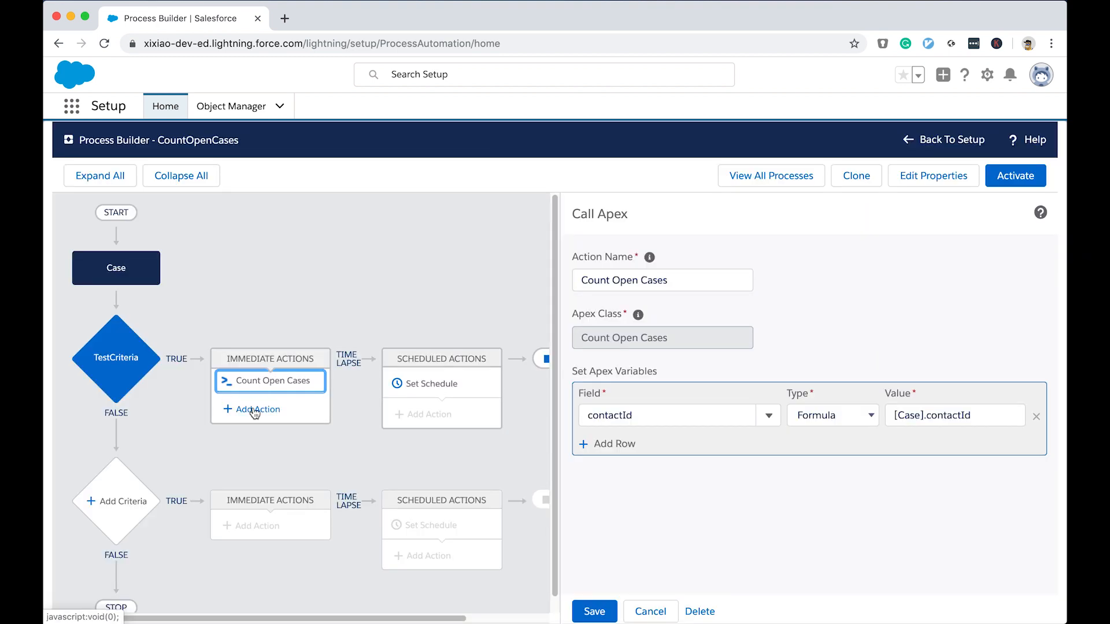
{"action": "left_click", "coordinate": [257, 409]}
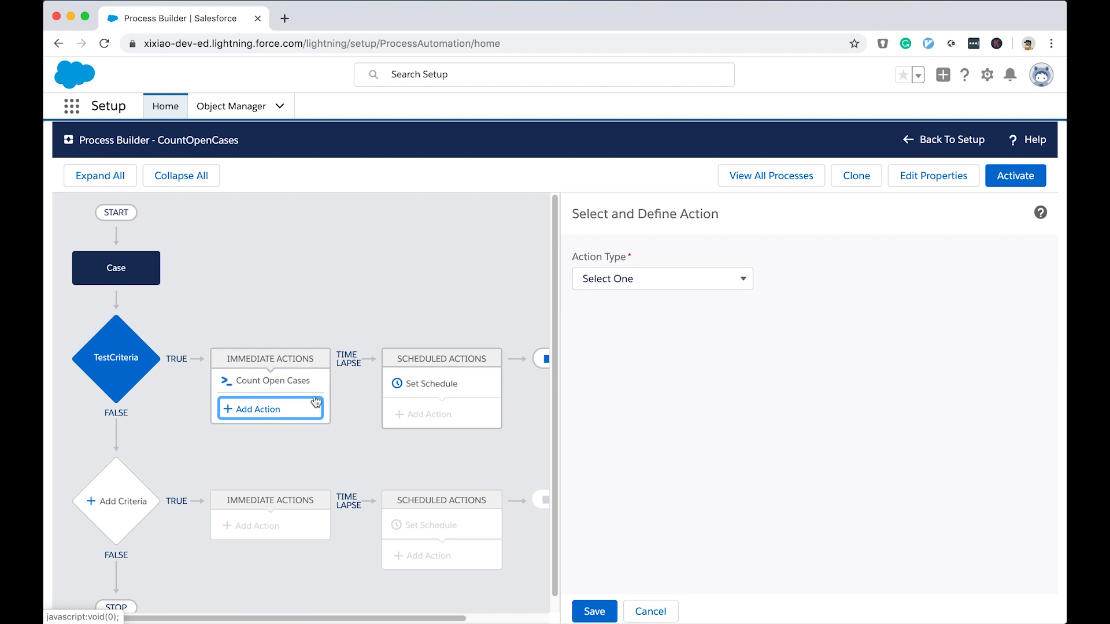
{"action": "left_click", "coordinate": [661, 278]}
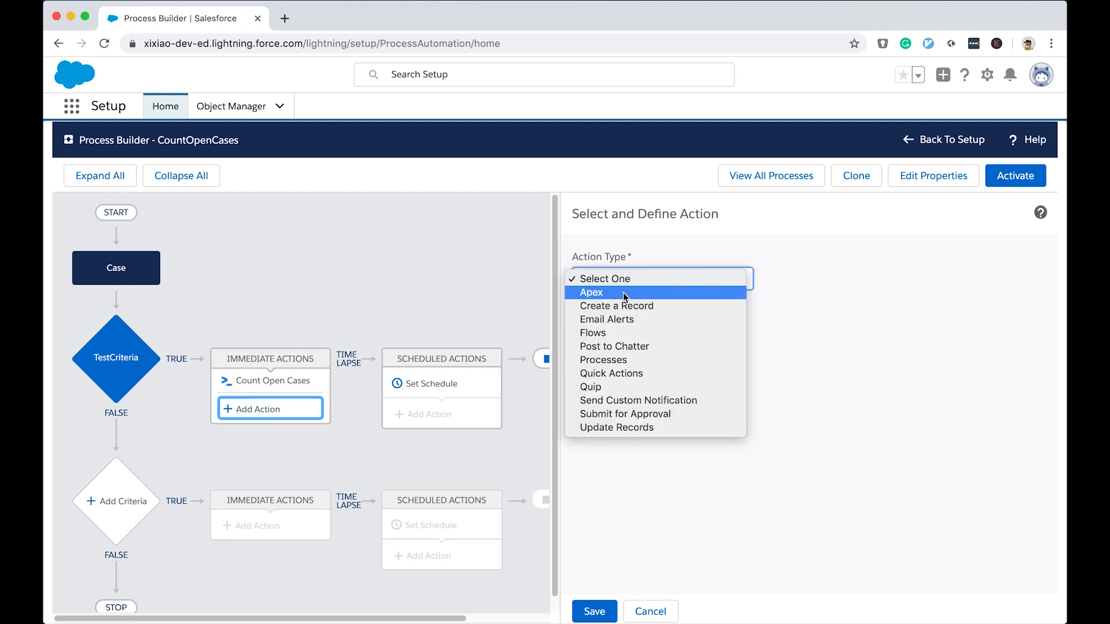
{"action": "left_click", "coordinate": [591, 293]}
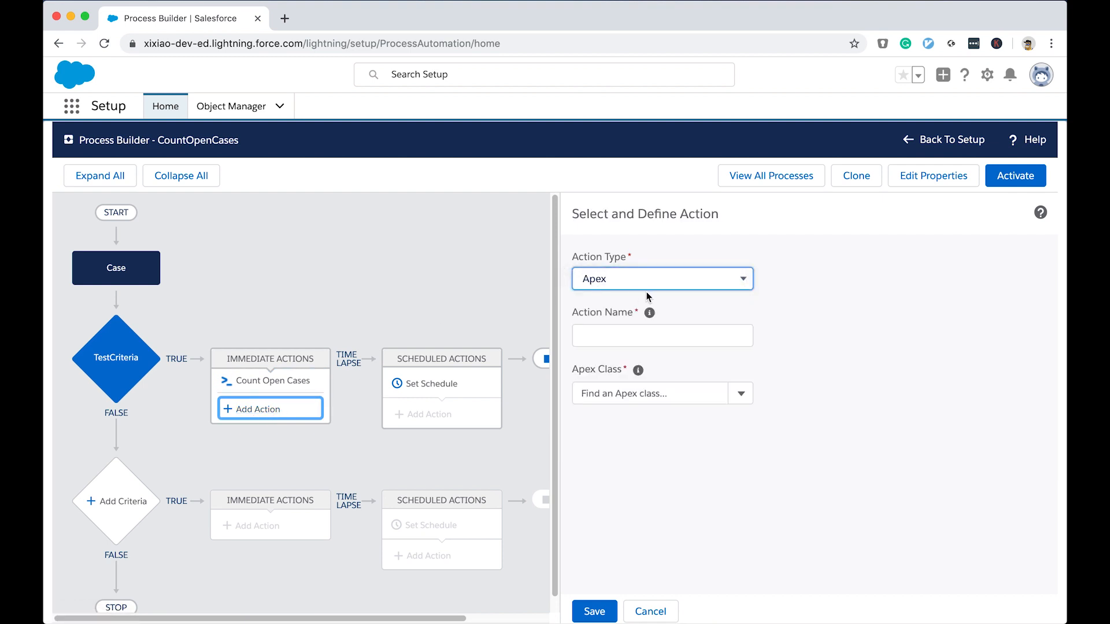
{"action": "left_click", "coordinate": [661, 335]}
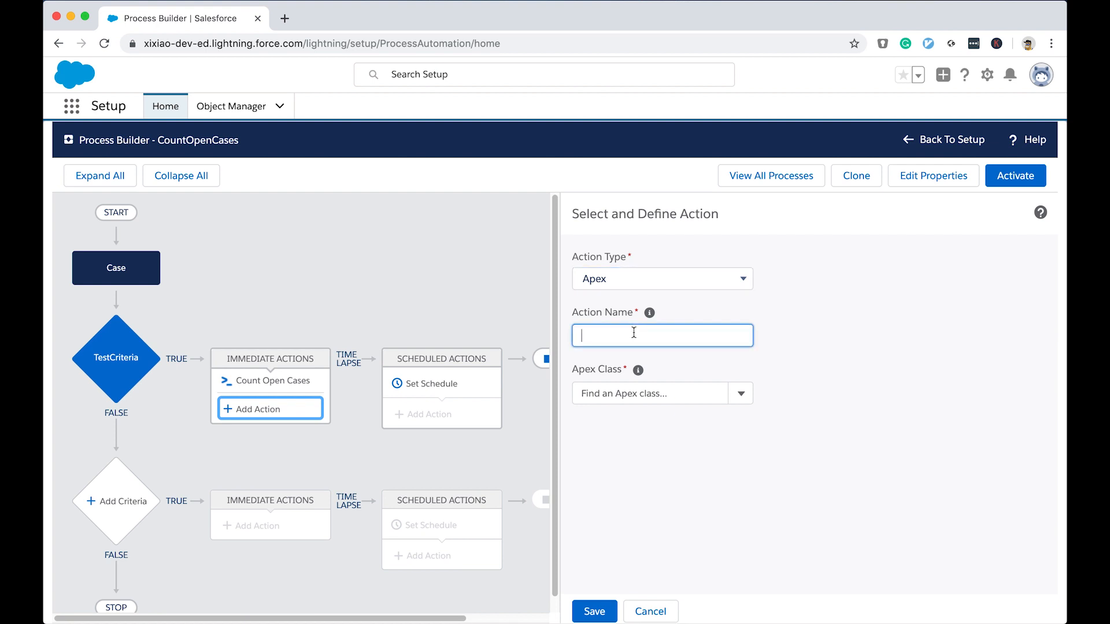
{"action": "type", "text": "test"}
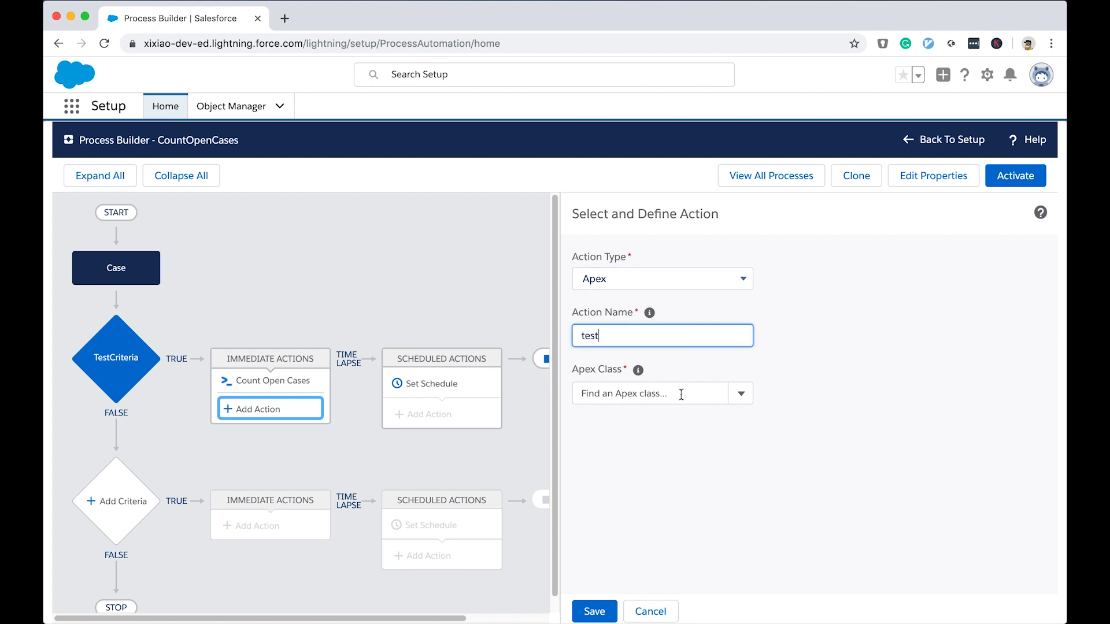
Step: Choose Count Open Cases as the action's Apex class
{"action": "left_click", "coordinate": [651, 394]}
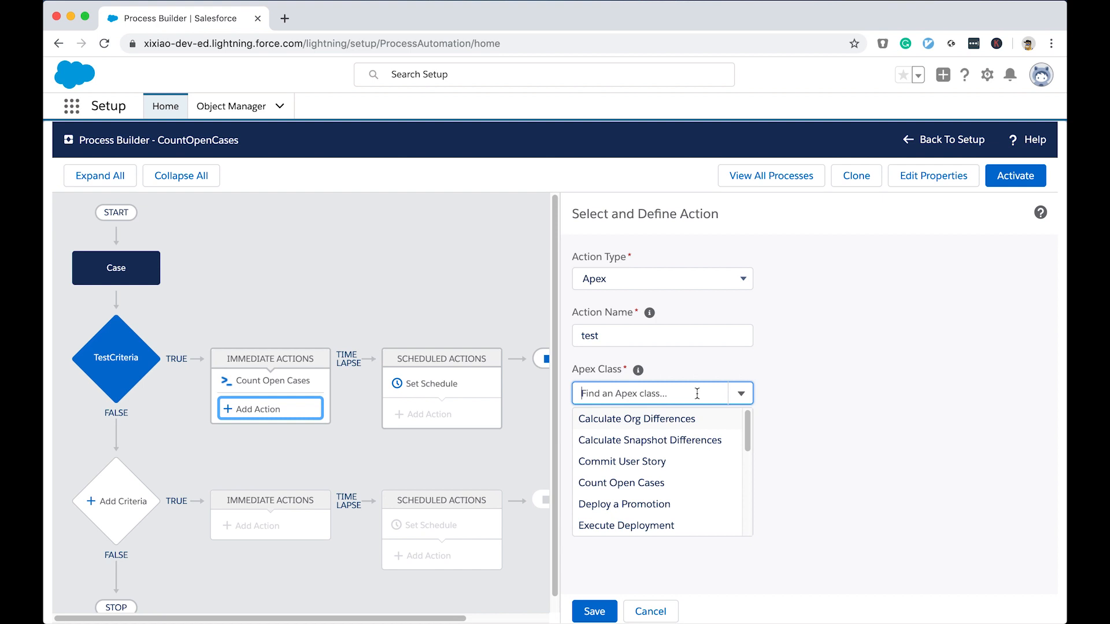
{"action": "scroll", "scroll_direction": "down", "scroll_amount": 3}
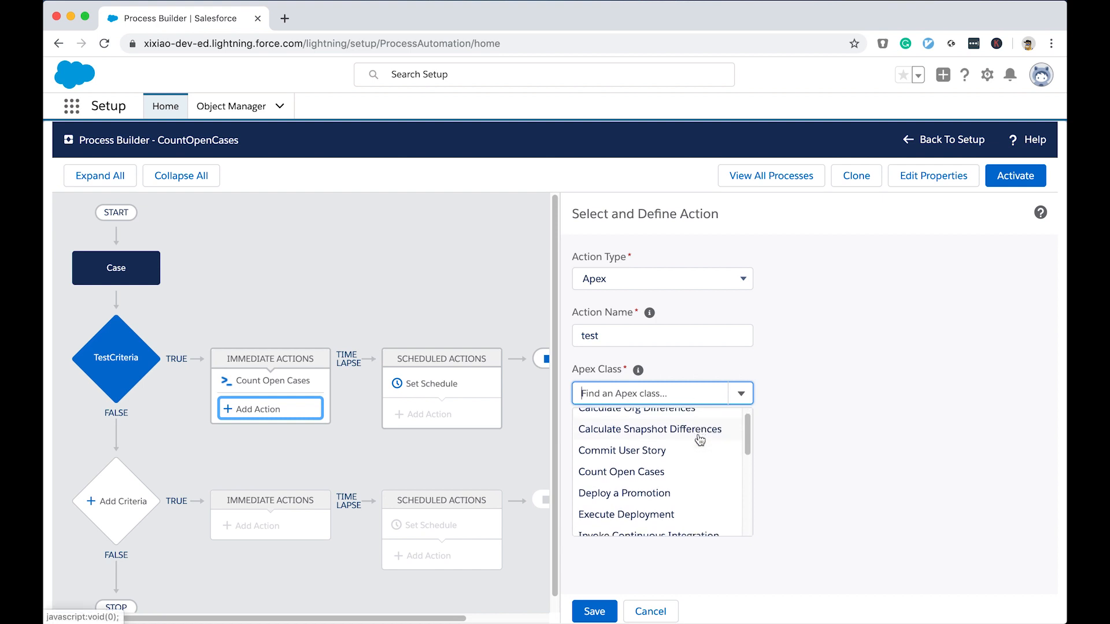
{"action": "scroll", "scroll_direction": "down", "scroll_amount": 3}
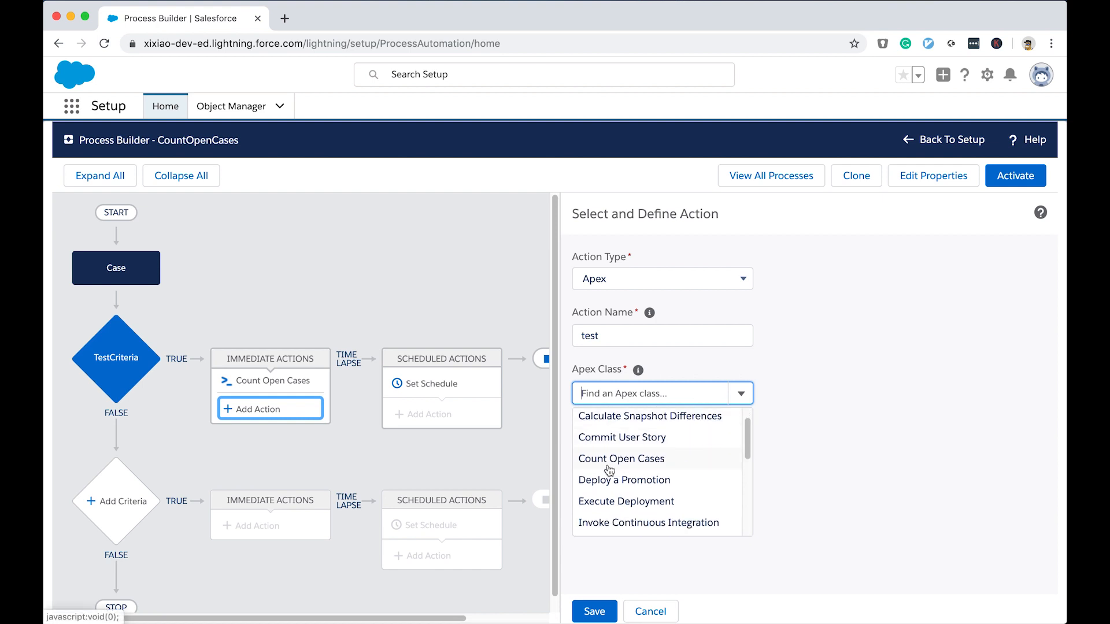
{"action": "left_click", "coordinate": [621, 457]}
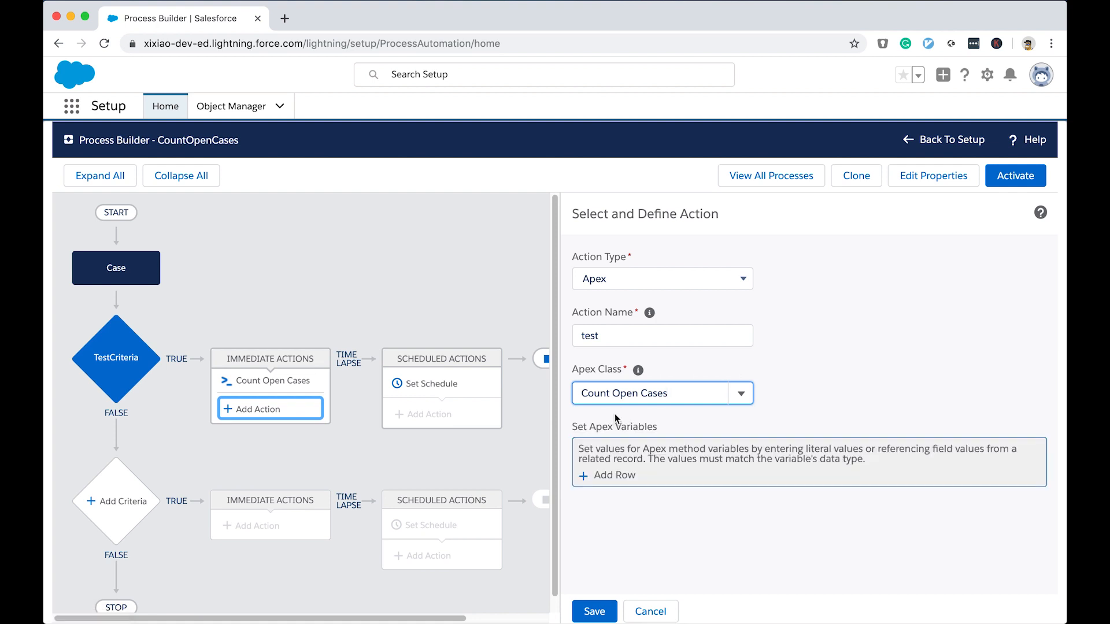
{"action": "mouse_move", "coordinate": [612, 475]}
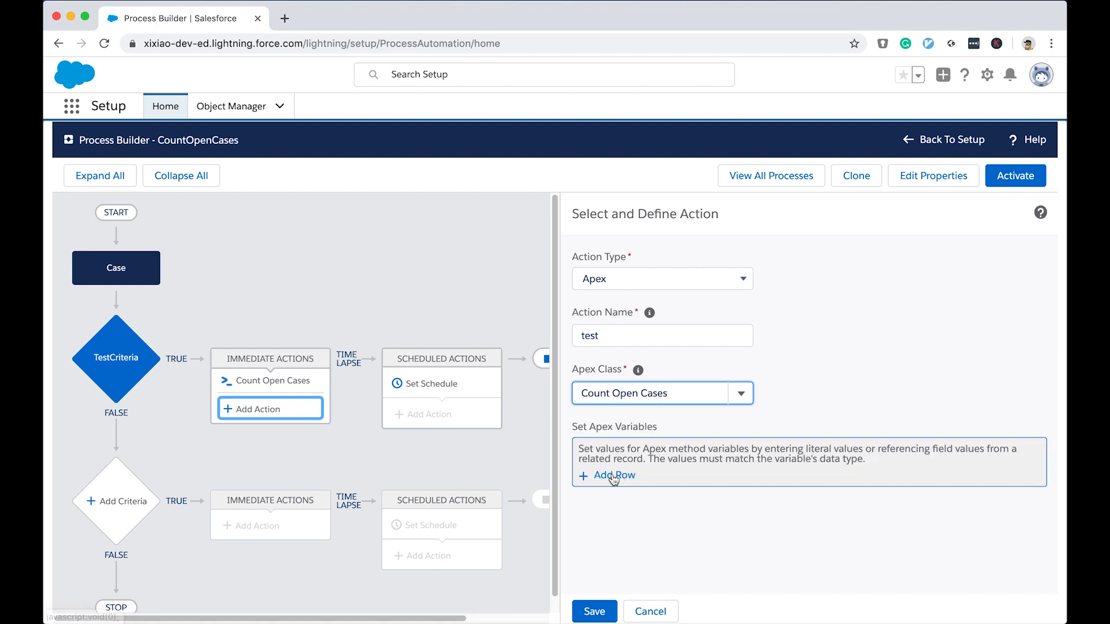
{"action": "mouse_move", "coordinate": [671, 475]}
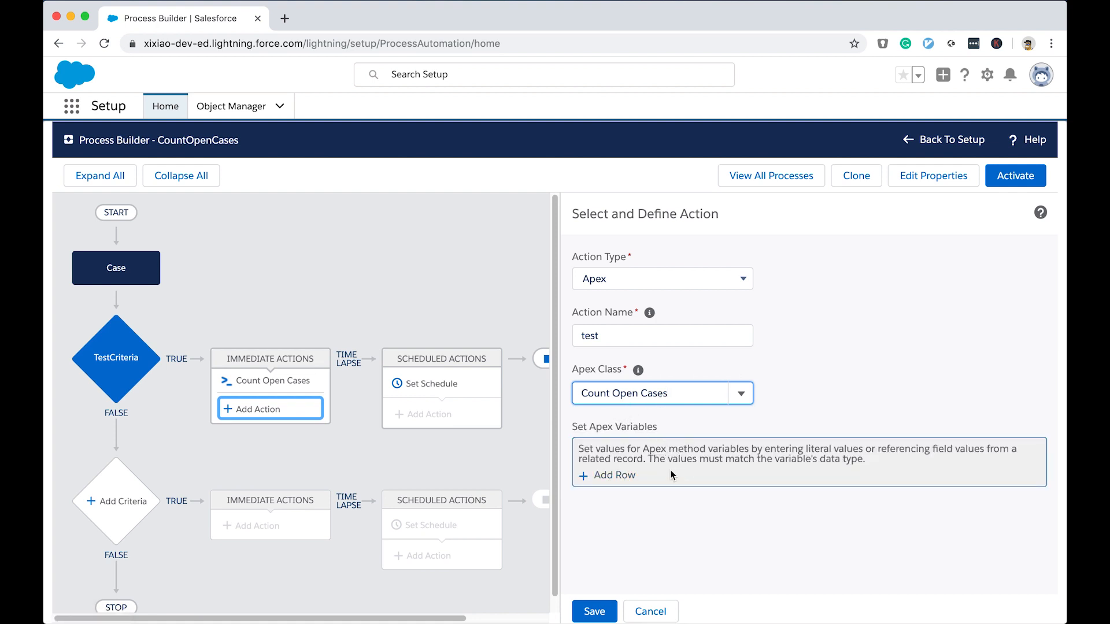
{"action": "mouse_move", "coordinate": [668, 576]}
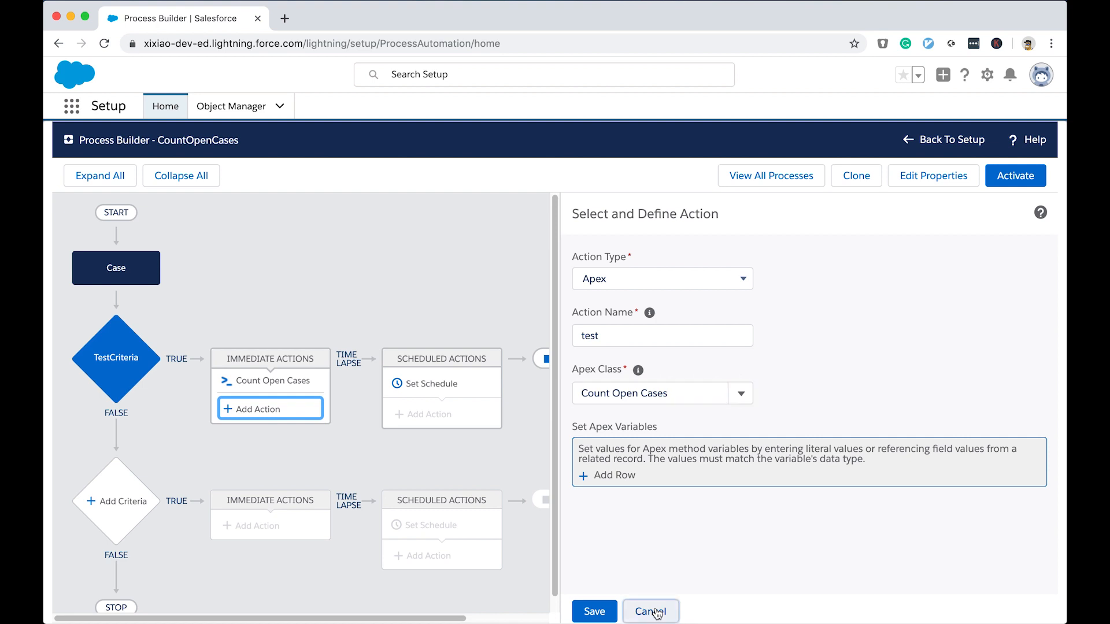
Step: Cancel the draft 'test' action and deselect the criteria group on the canvas
{"action": "left_click", "coordinate": [650, 611]}
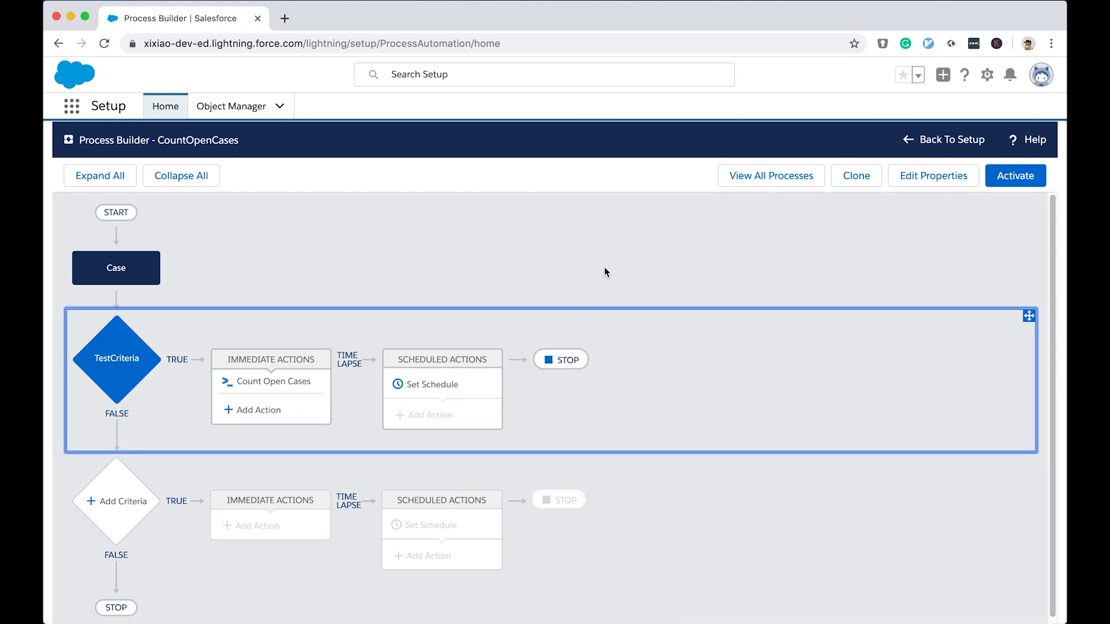
{"action": "left_click", "coordinate": [605, 272]}
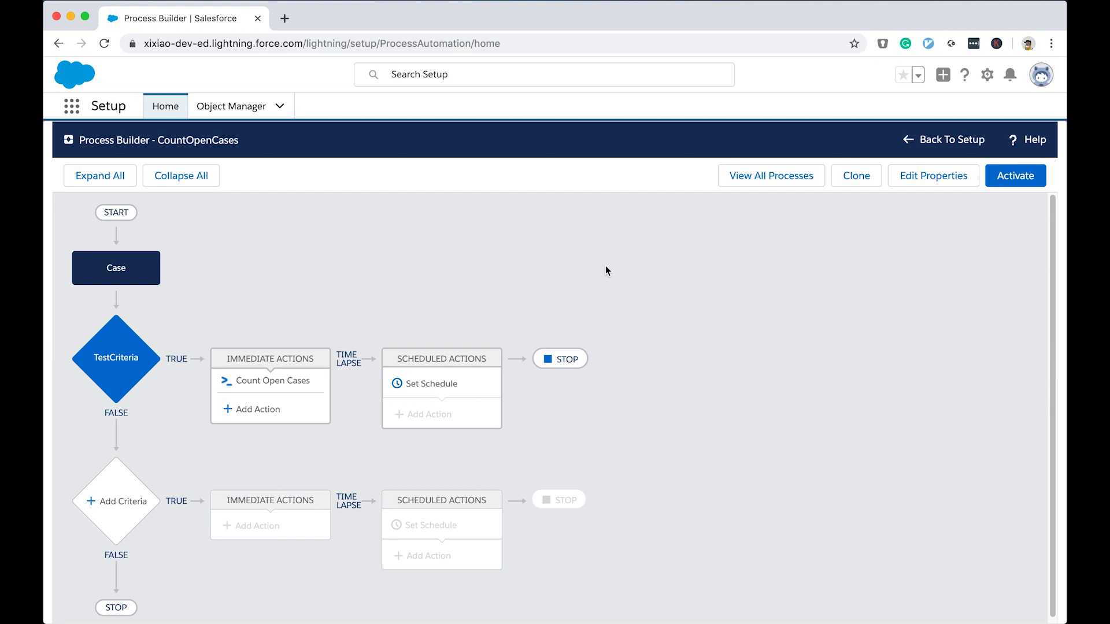
{"action": "mouse_move", "coordinate": [132, 205]}
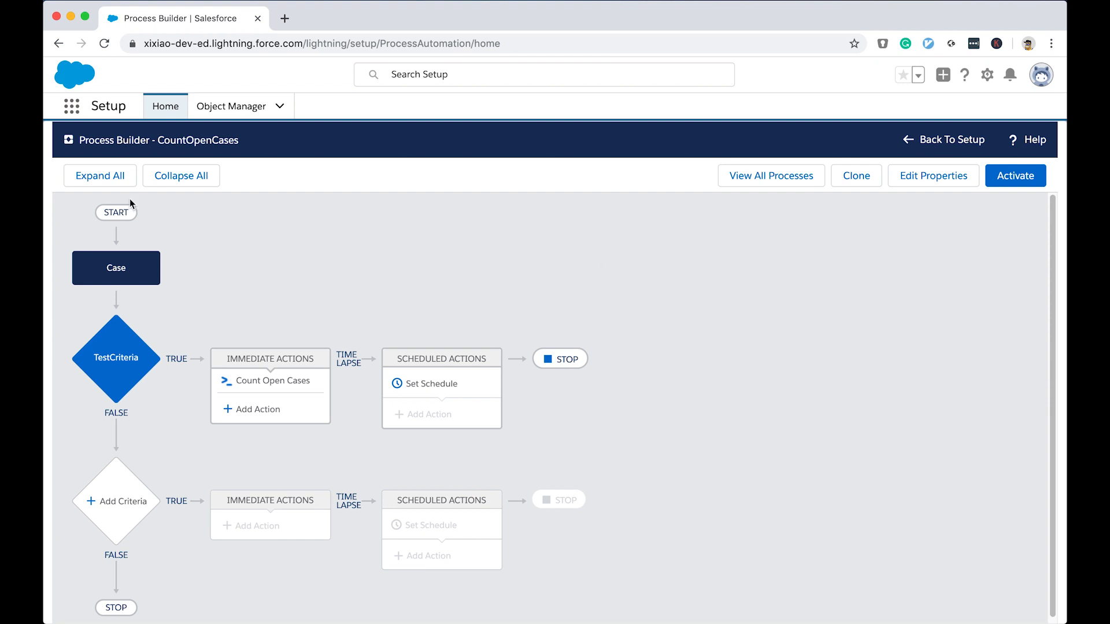
{"action": "mouse_move", "coordinate": [57, 177]}
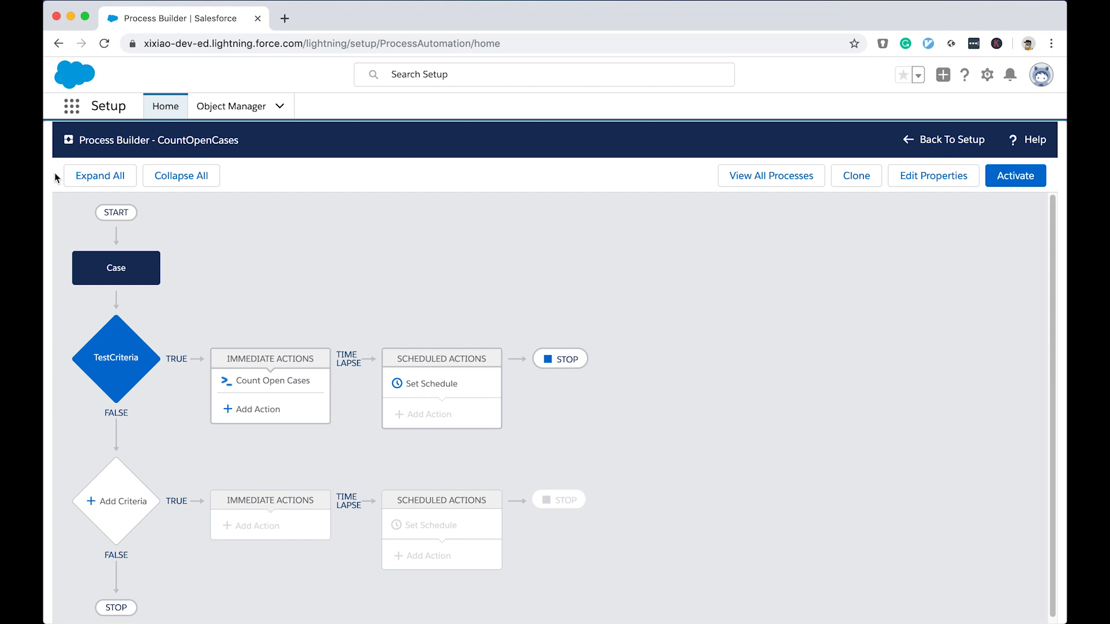
{"action": "mouse_move", "coordinate": [60, 463]}
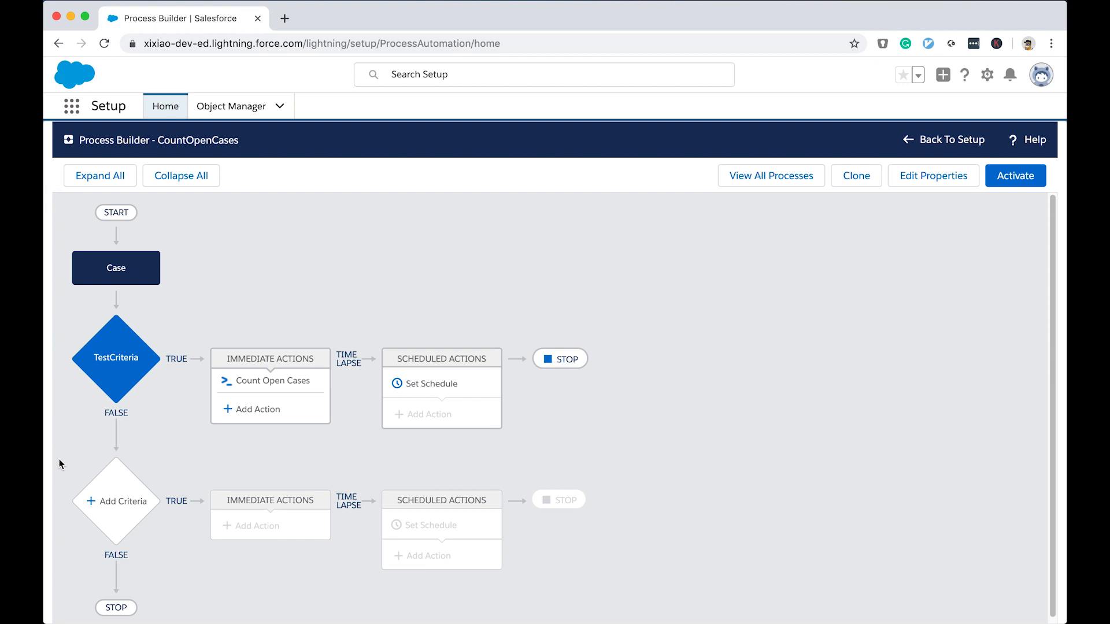
{"action": "mouse_move", "coordinate": [45, 293]}
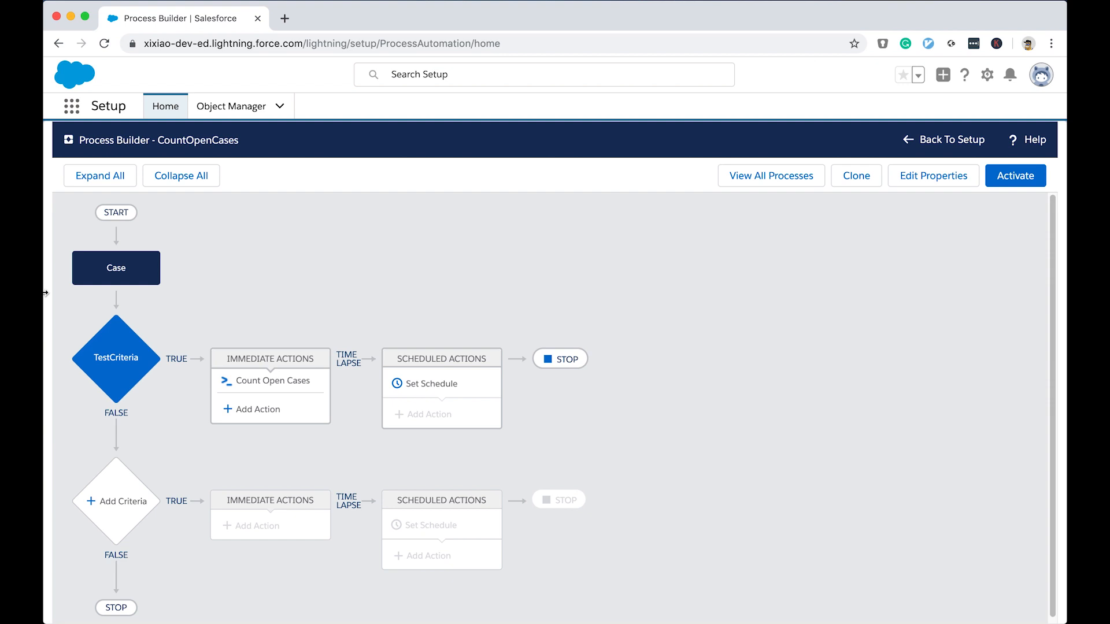
{"action": "mouse_move", "coordinate": [76, 294]}
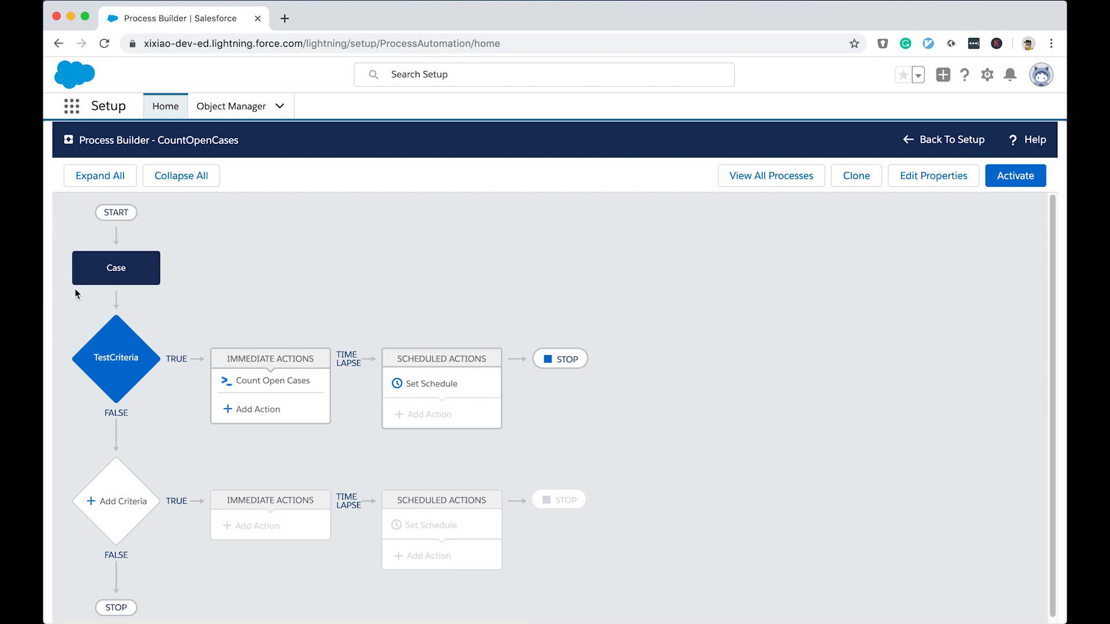
{"action": "mouse_move", "coordinate": [145, 291]}
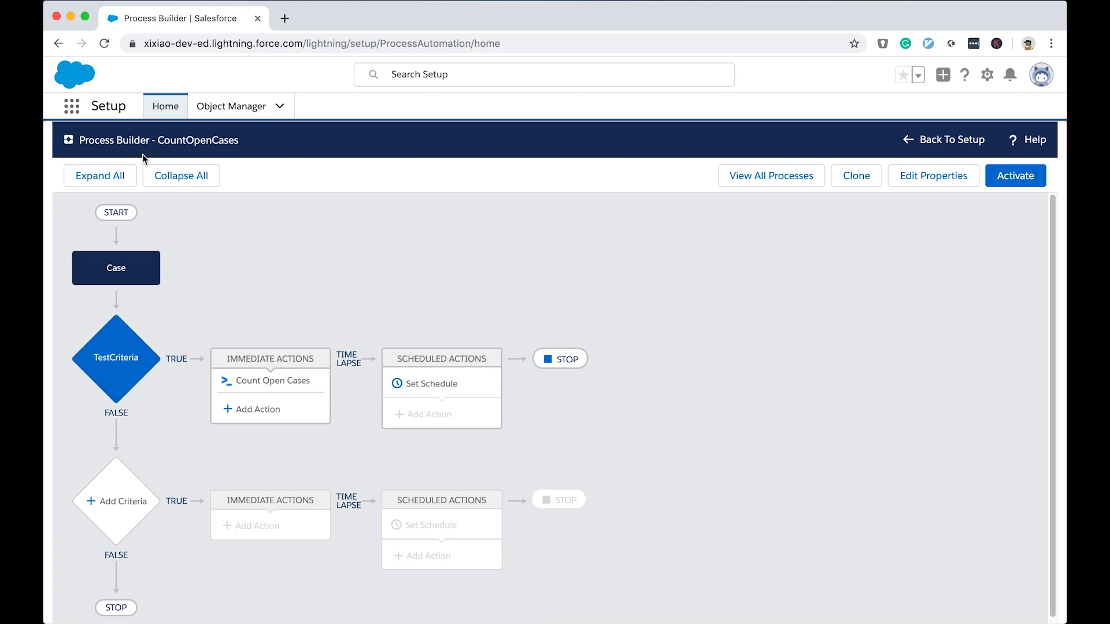
{"action": "mouse_move", "coordinate": [245, 283]}
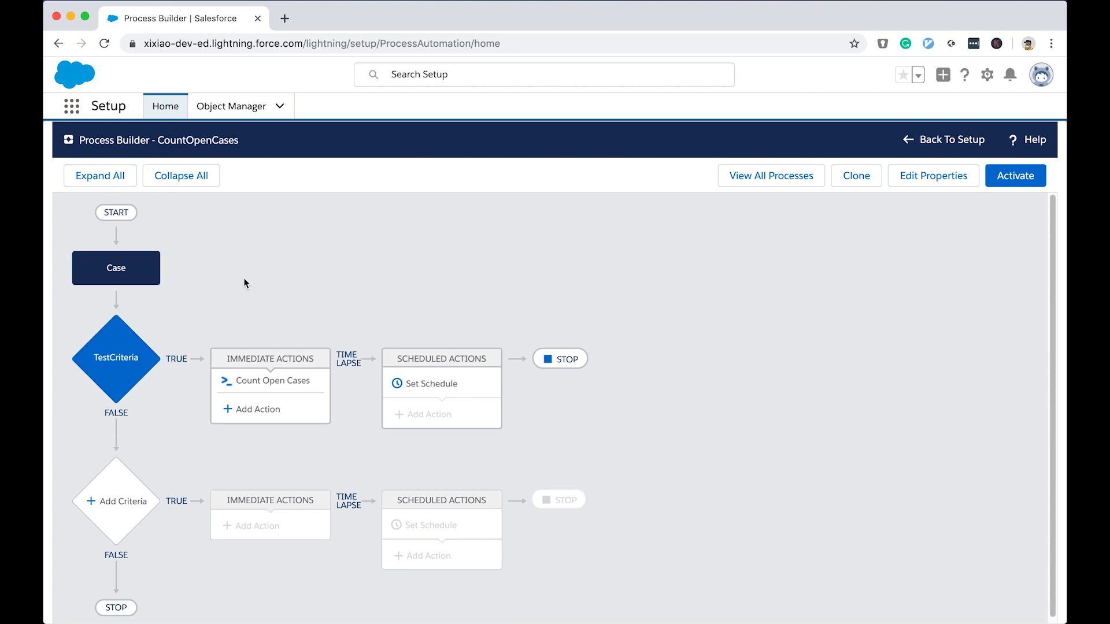
{"action": "mouse_move", "coordinate": [253, 278]}
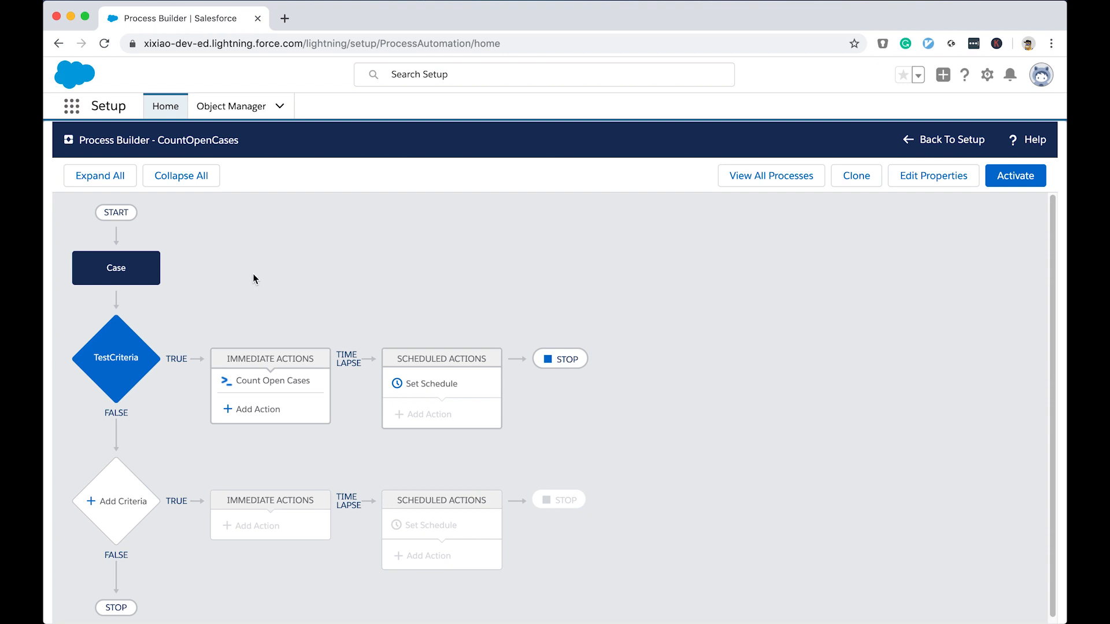
{"action": "mouse_move", "coordinate": [366, 276]}
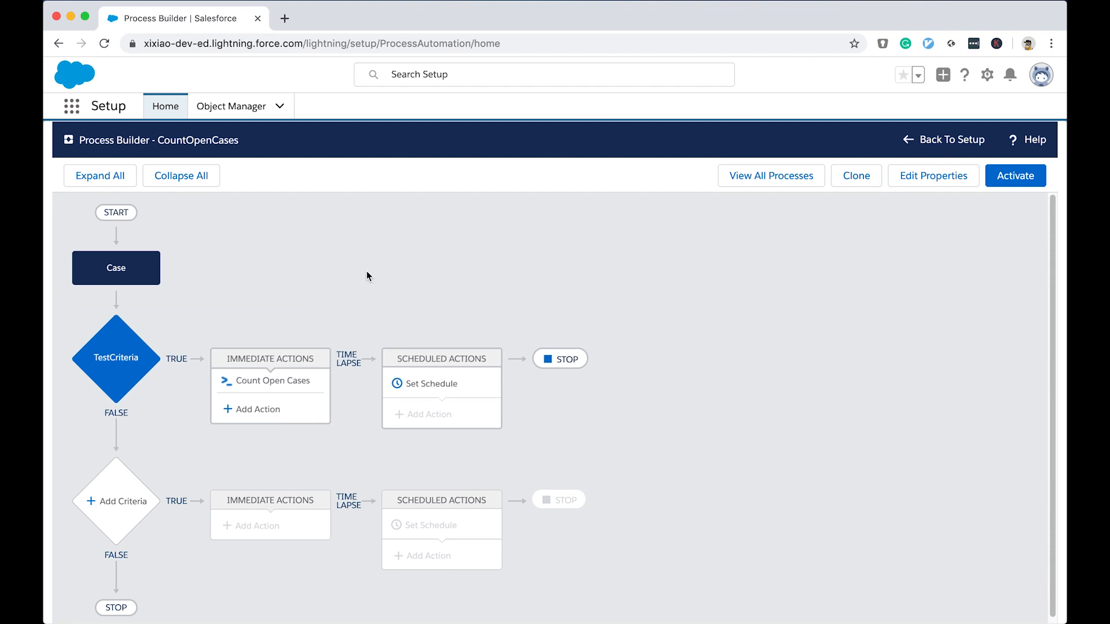
{"action": "mouse_move", "coordinate": [303, 167]}
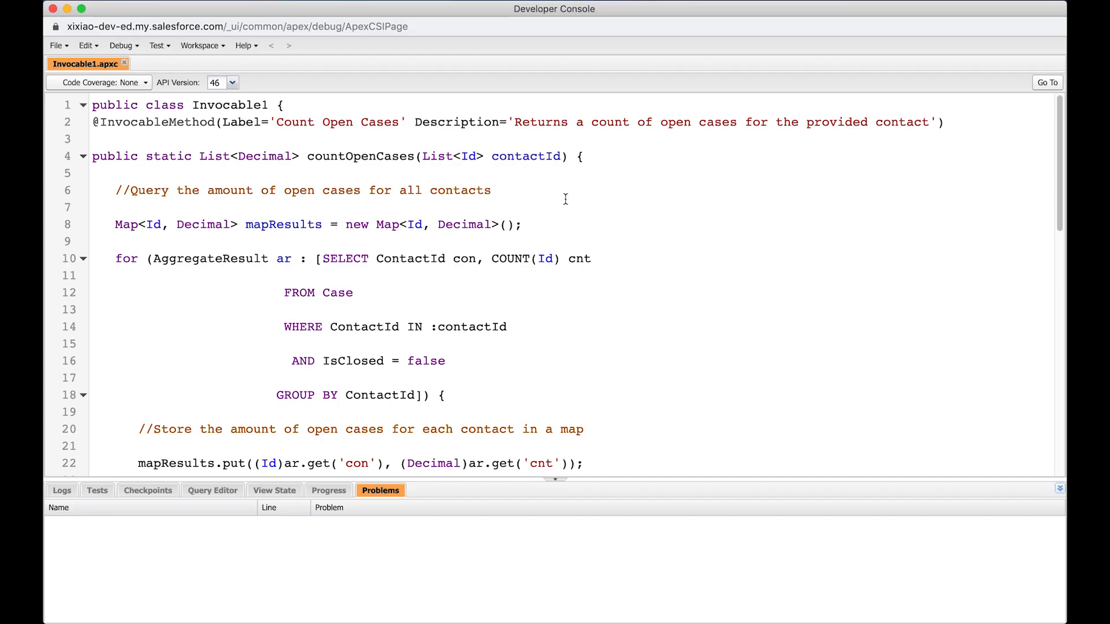
Step: Scroll through the Invocable1.apxc class in the Developer Console editor
{"action": "left_click", "coordinate": [583, 157]}
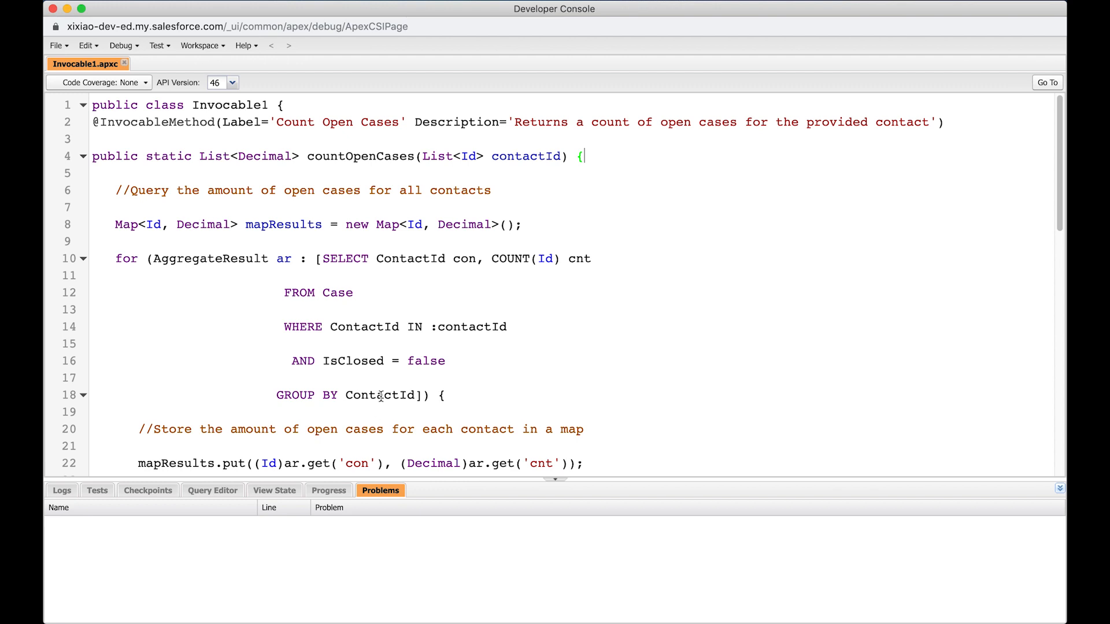
{"action": "scroll", "scroll_direction": "down", "scroll_amount": 3}
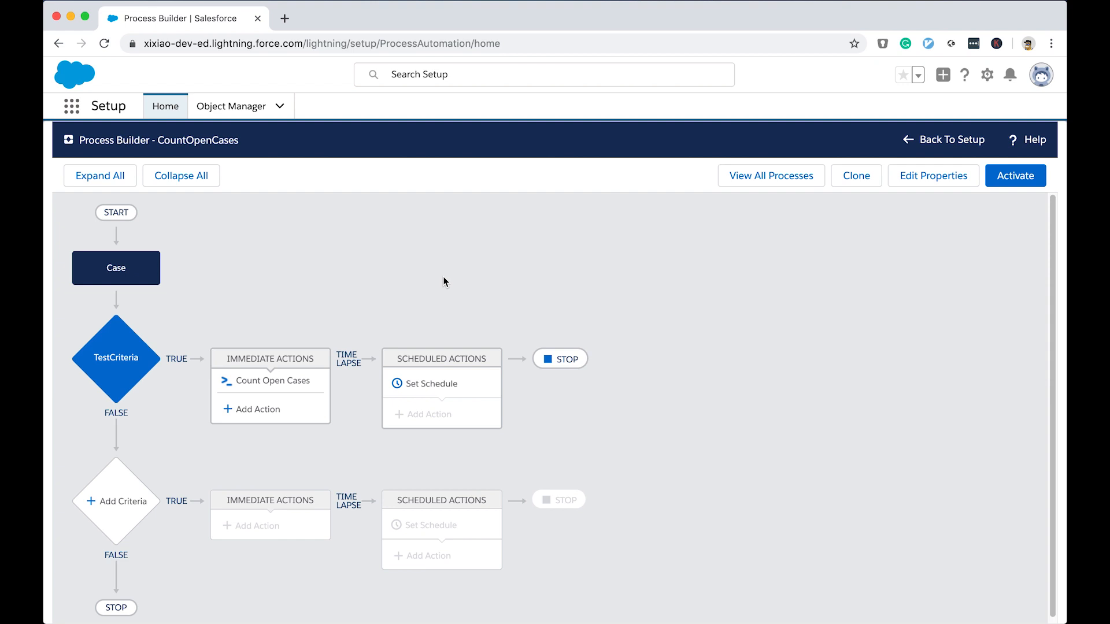
{"action": "mouse_move", "coordinate": [485, 126]}
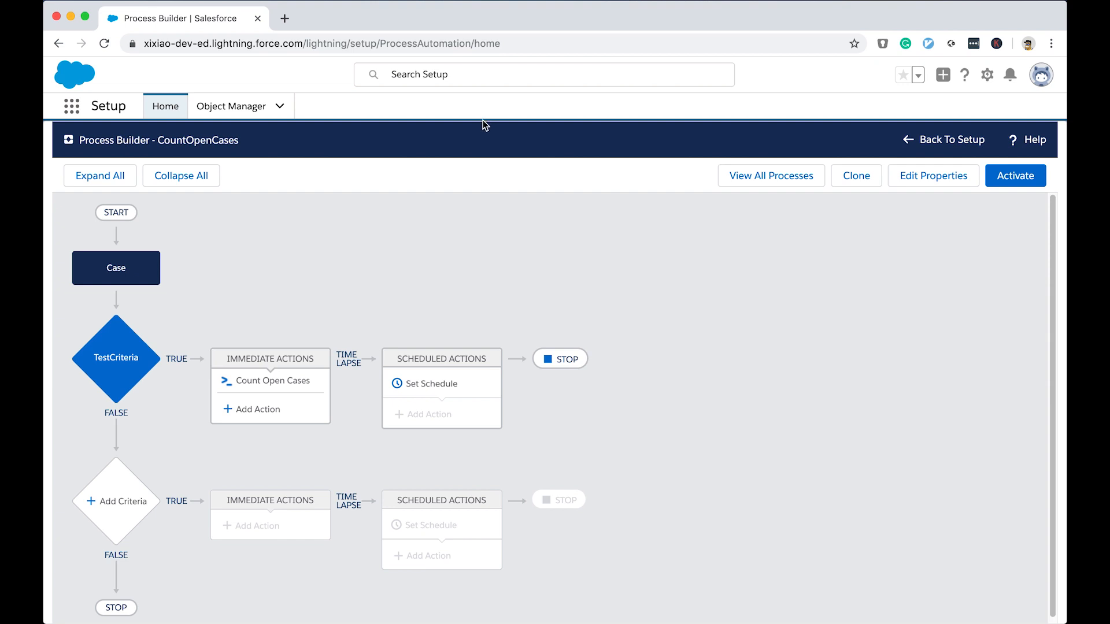
{"action": "mouse_move", "coordinate": [477, 161]}
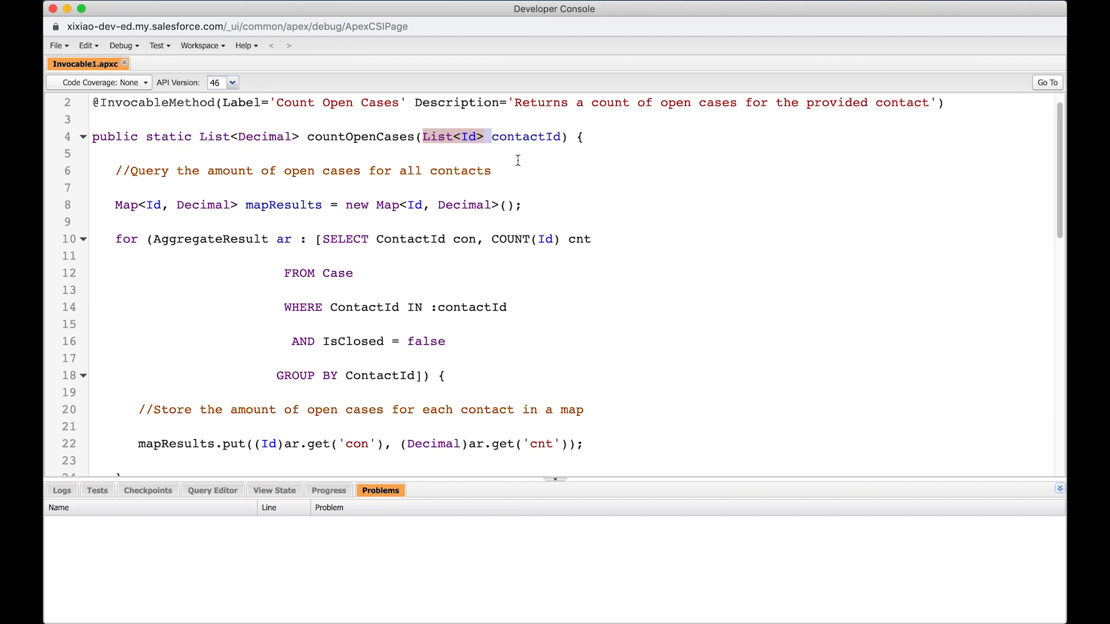
{"action": "mouse_move", "coordinate": [517, 171]}
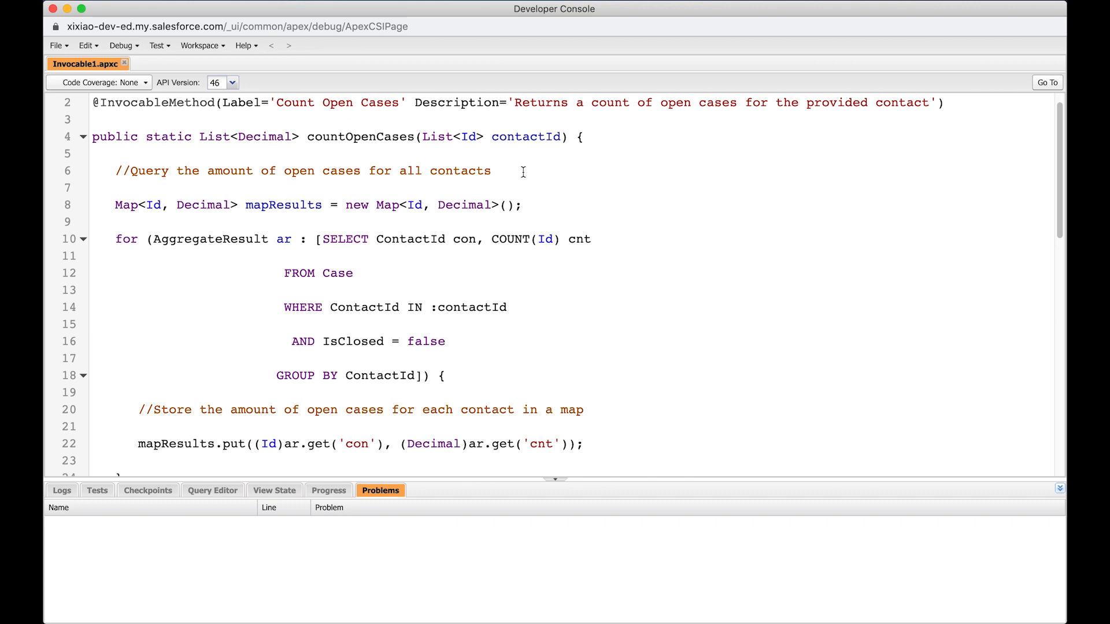
Step: Check countOpenCases' contactId parameter, then reopen the Case trigger settings in Process Builder
{"action": "left_click", "coordinate": [492, 170]}
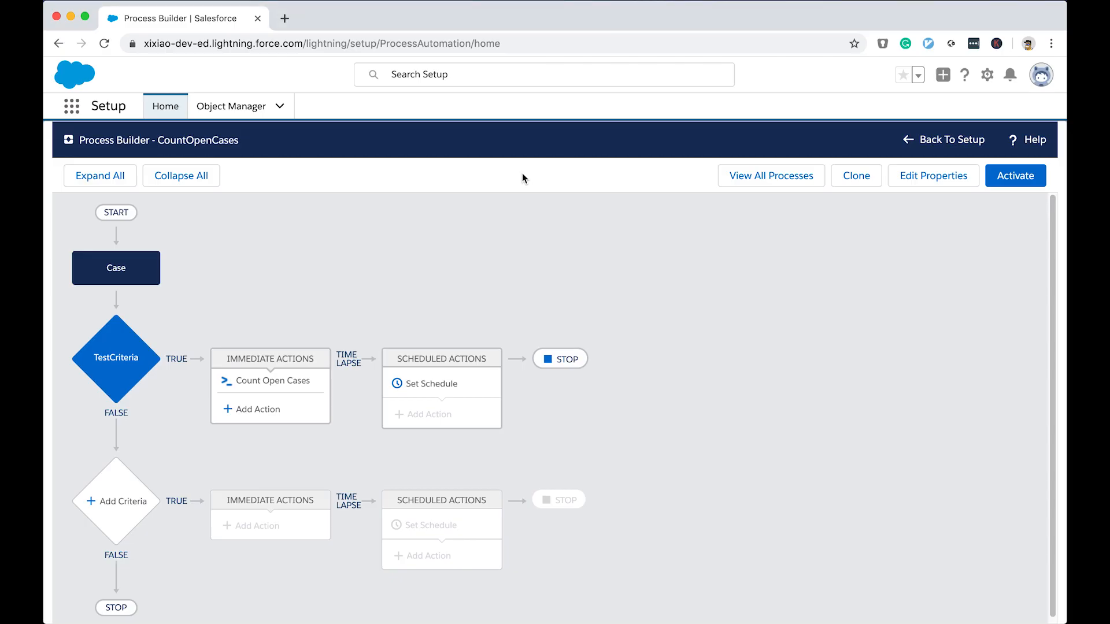
{"action": "mouse_move", "coordinate": [126, 297]}
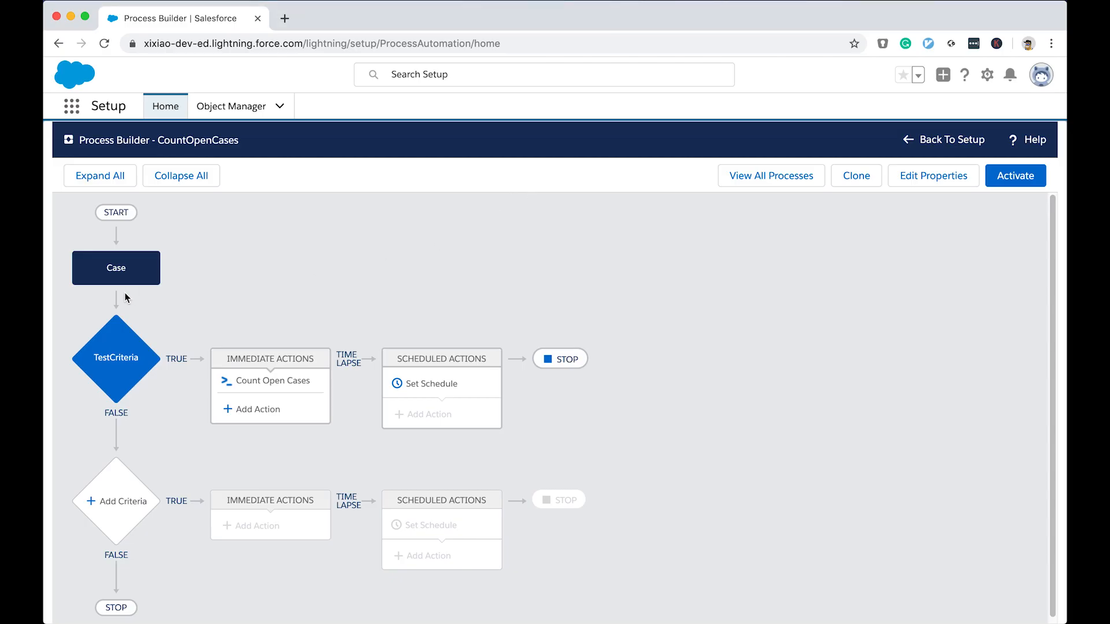
{"action": "left_click", "coordinate": [116, 268]}
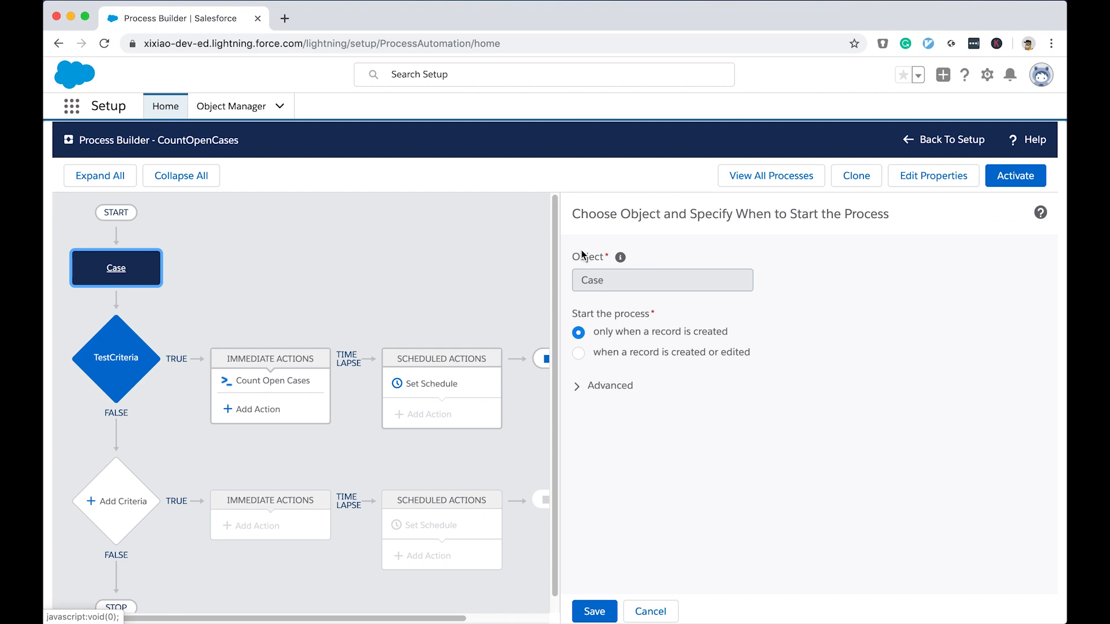
{"action": "mouse_move", "coordinate": [754, 267]}
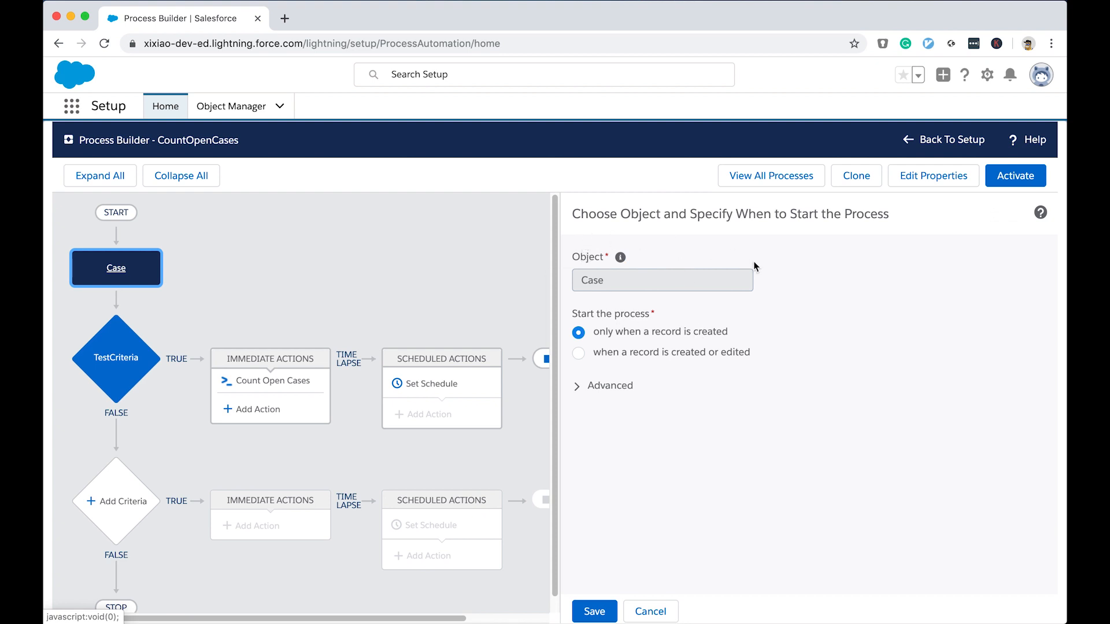
{"action": "mouse_move", "coordinate": [722, 315]}
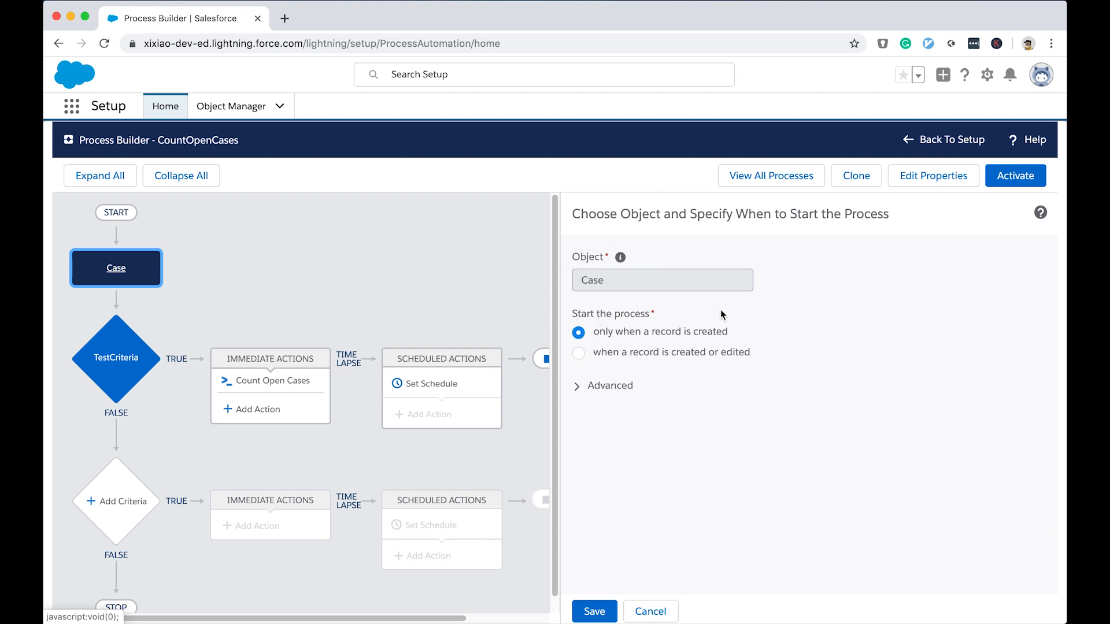
{"action": "mouse_move", "coordinate": [741, 336]}
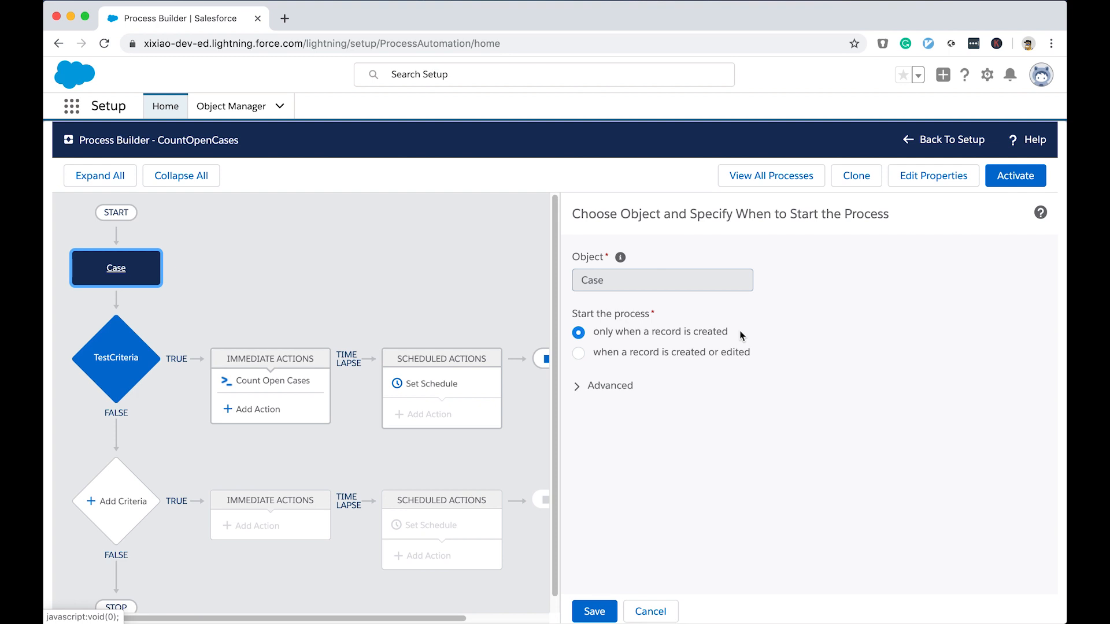
{"action": "mouse_move", "coordinate": [761, 260]}
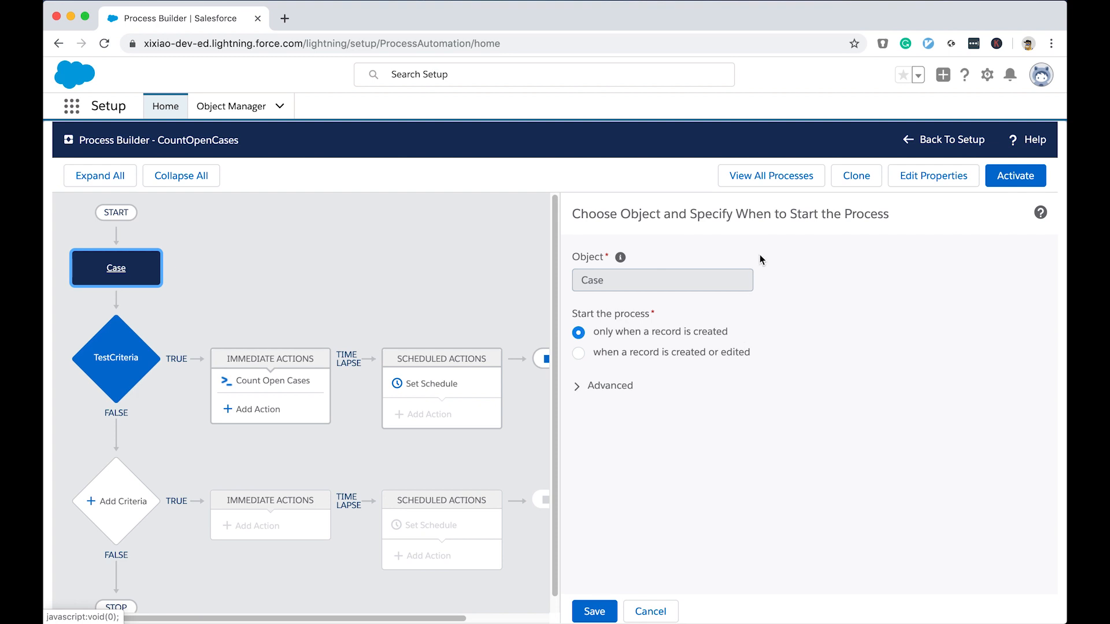
{"action": "mouse_move", "coordinate": [475, 270]}
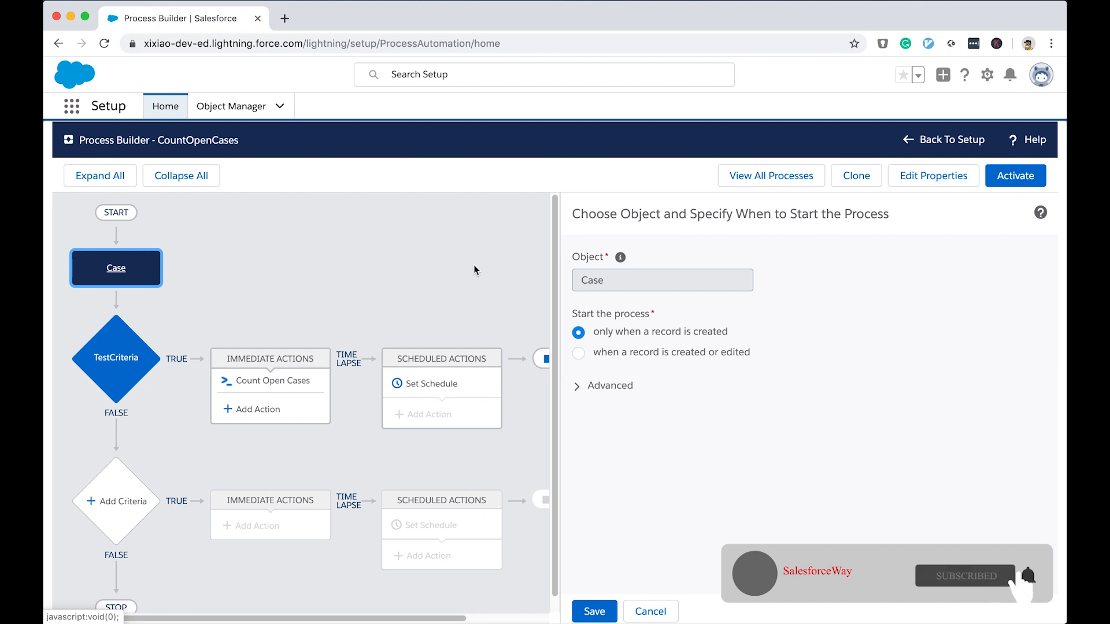
{"action": "mouse_move", "coordinate": [1033, 581]}
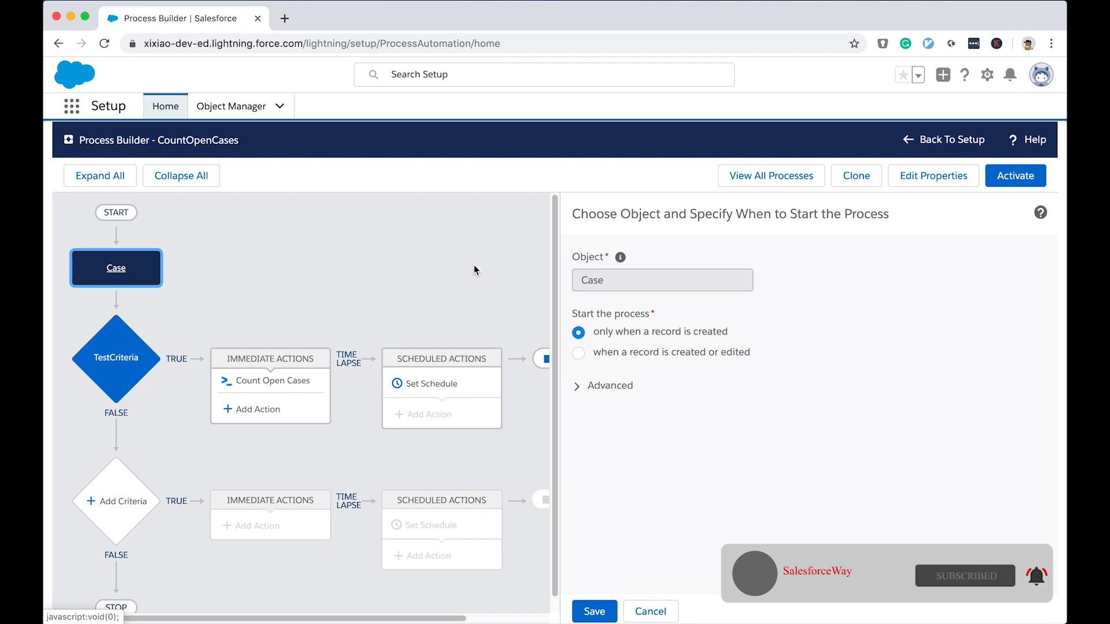